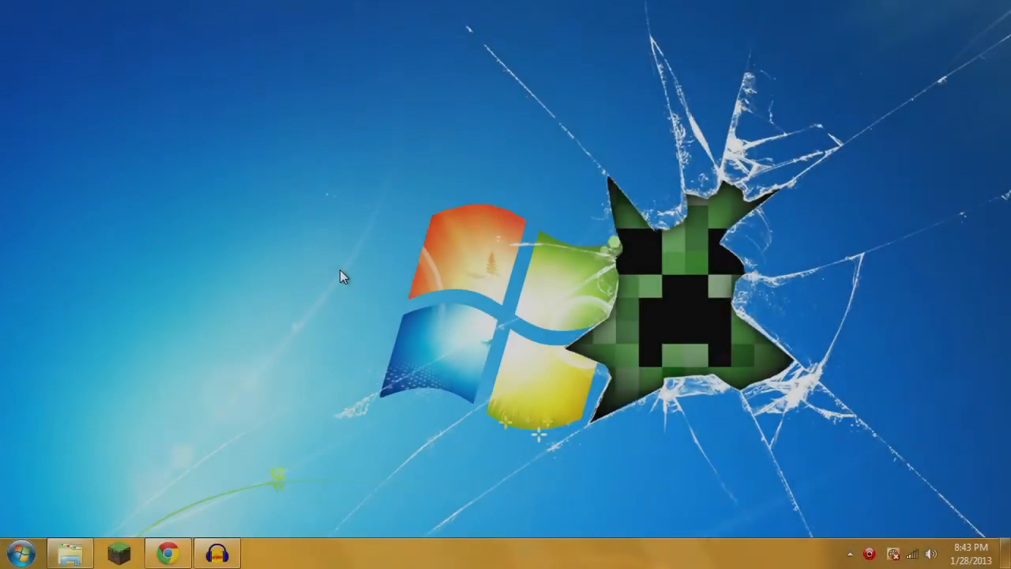
mouse_move(284, 361)
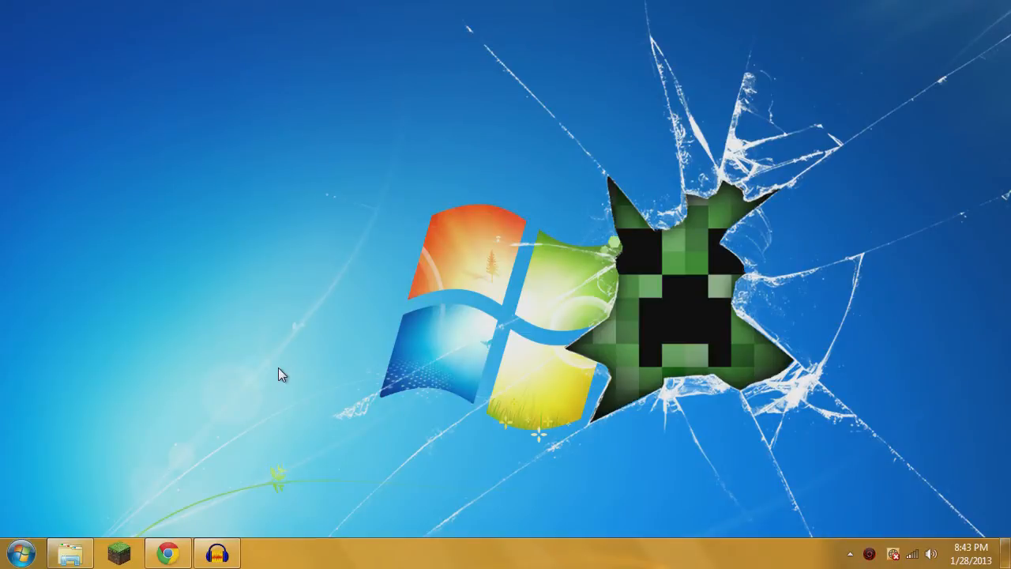
mouse_move(265, 403)
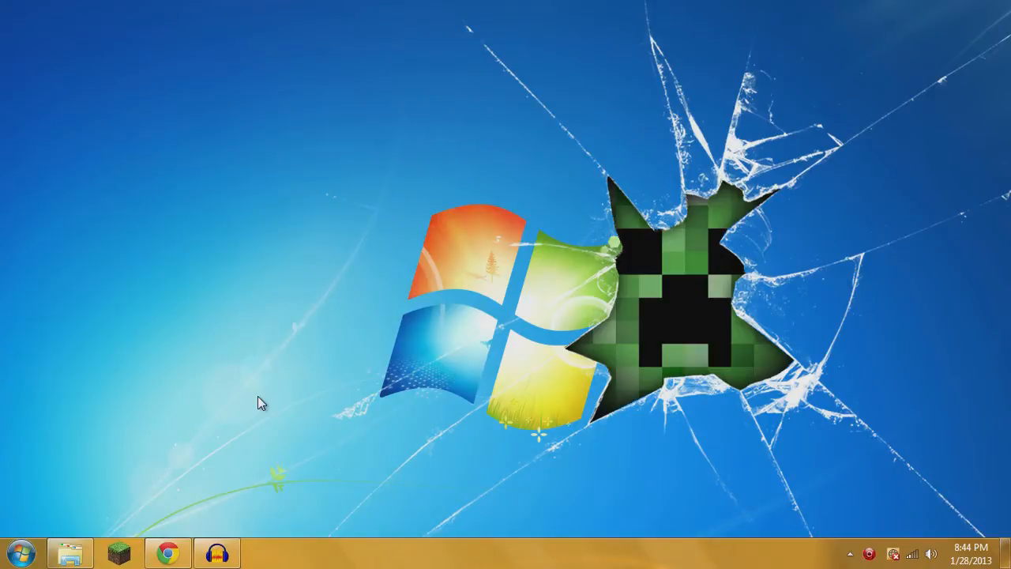
mouse_move(251, 410)
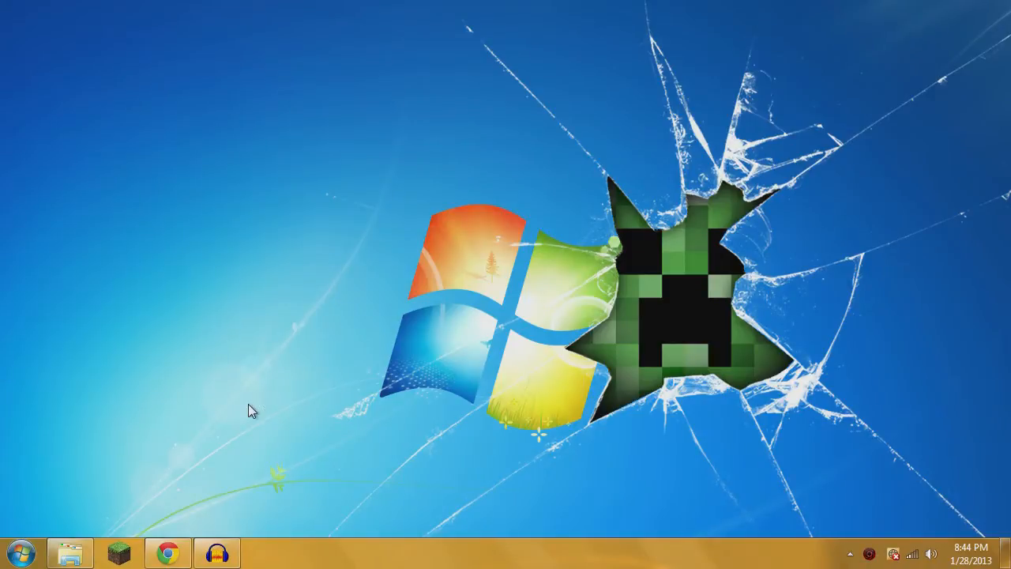
mouse_move(168, 550)
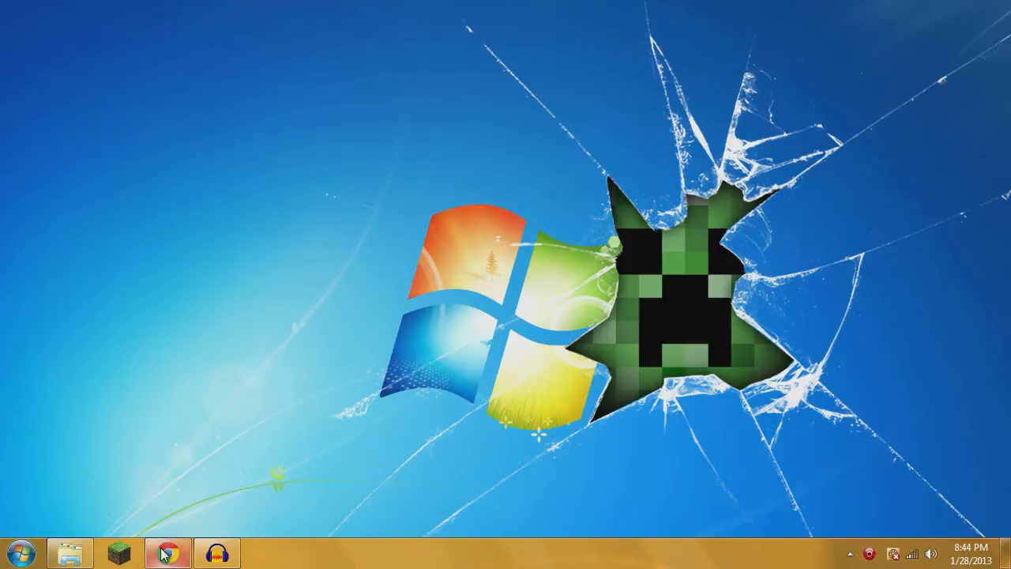
Visit the WinRAR download page in Chrome, then return to the Forge 6.6.0 forum topic
click(168, 551)
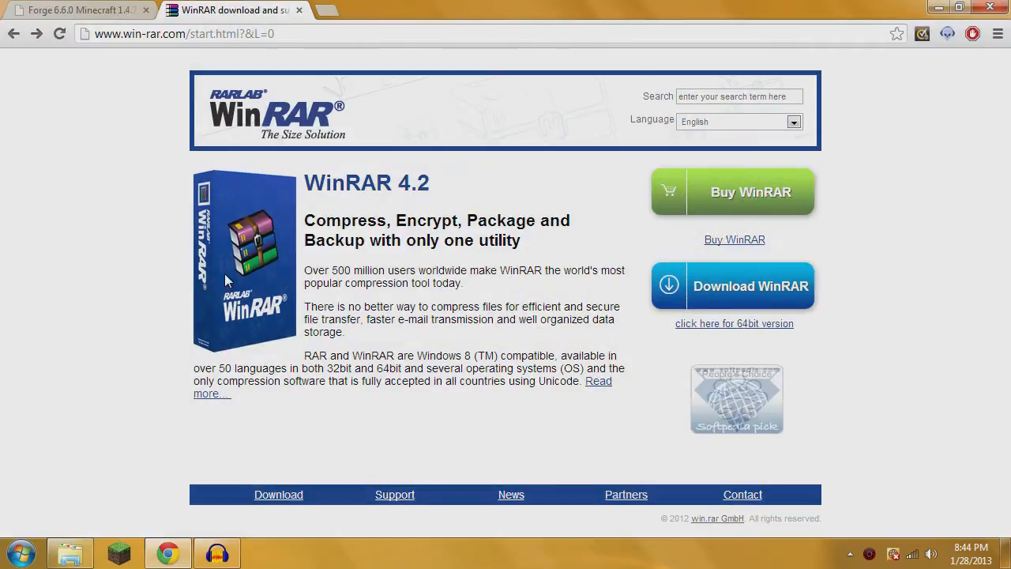
mouse_move(150, 63)
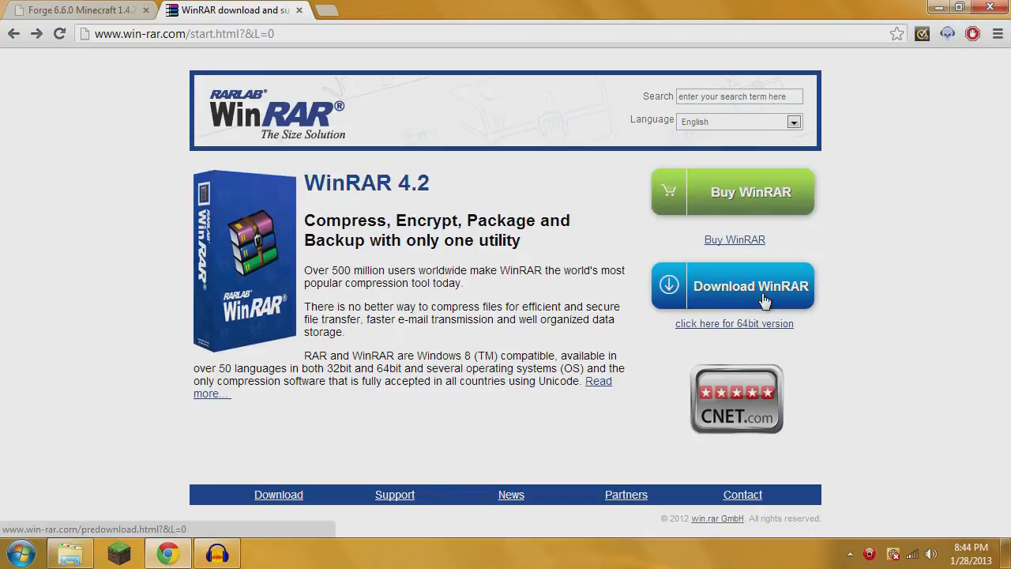
click(733, 286)
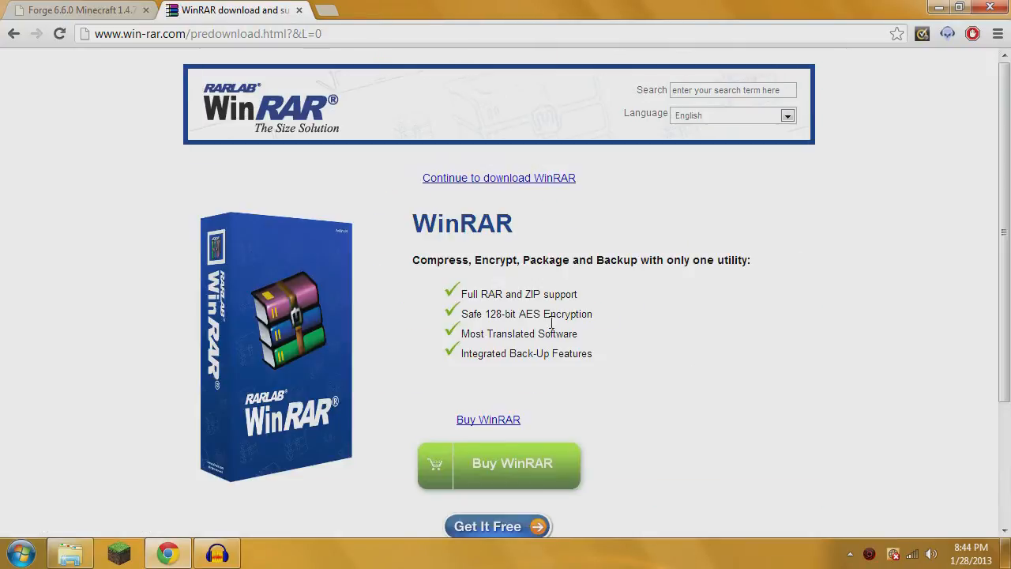
scroll(down, 3)
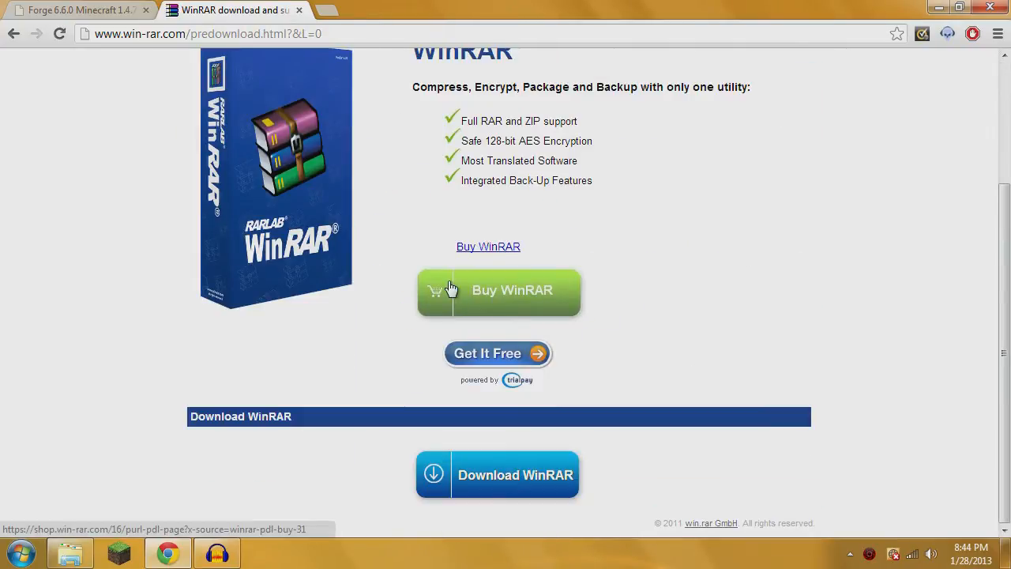
mouse_move(253, 75)
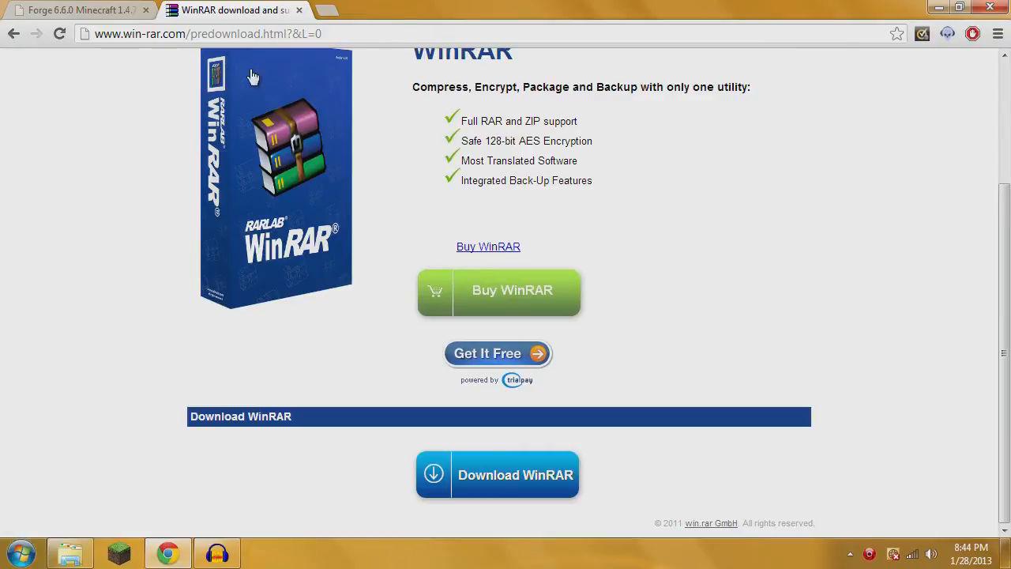
mouse_move(237, 82)
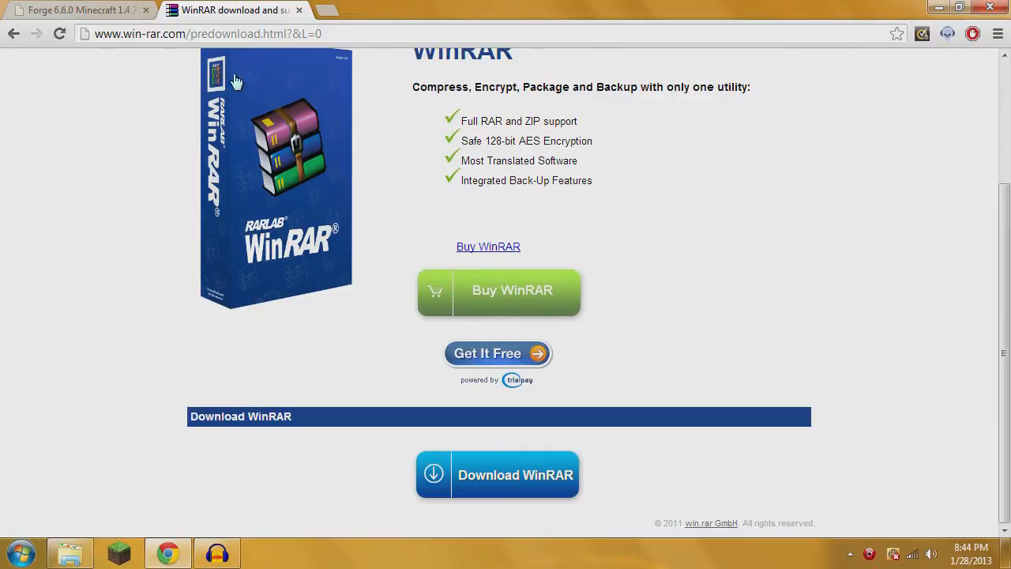
click(76, 9)
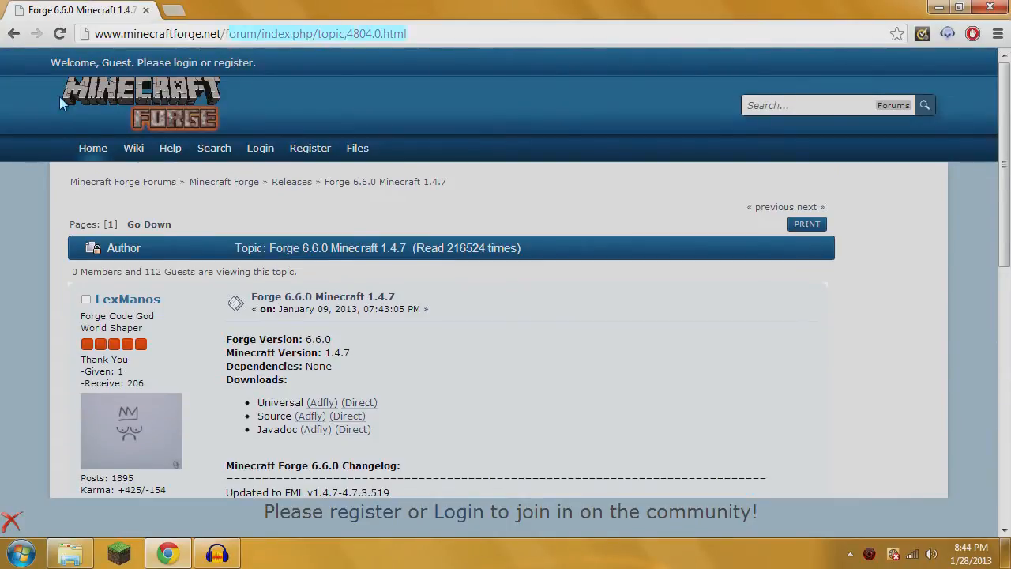
From the forum index, browse the Releases board and choose the Forge 6.6.0 Minecraft 1.4.7 topic
click(139, 103)
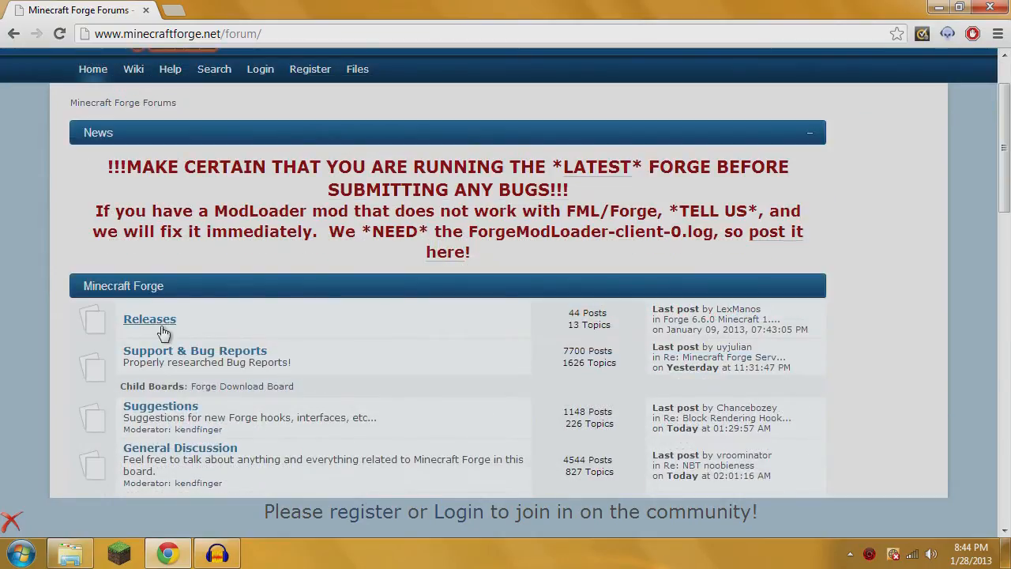
click(149, 319)
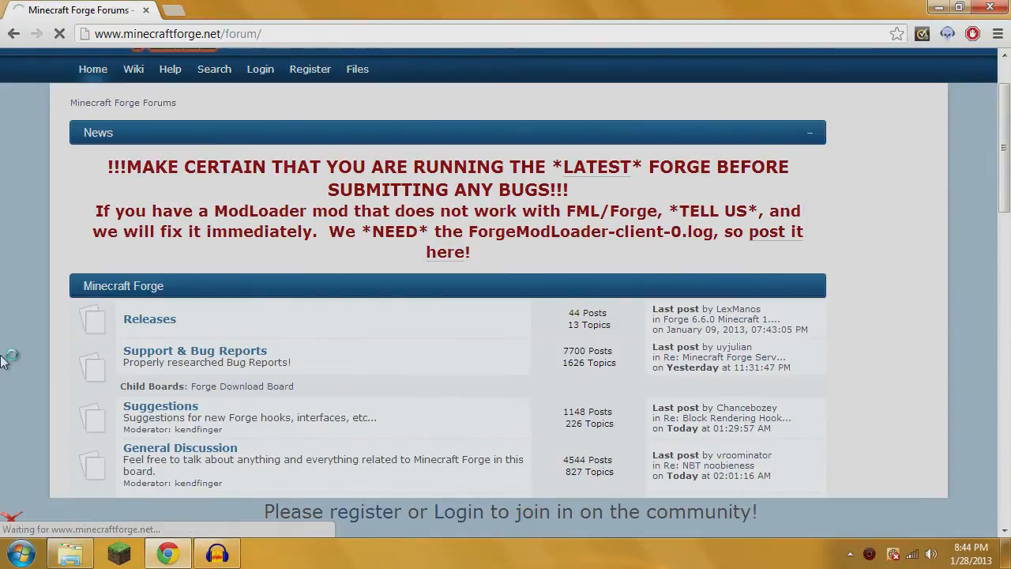
click(148, 319)
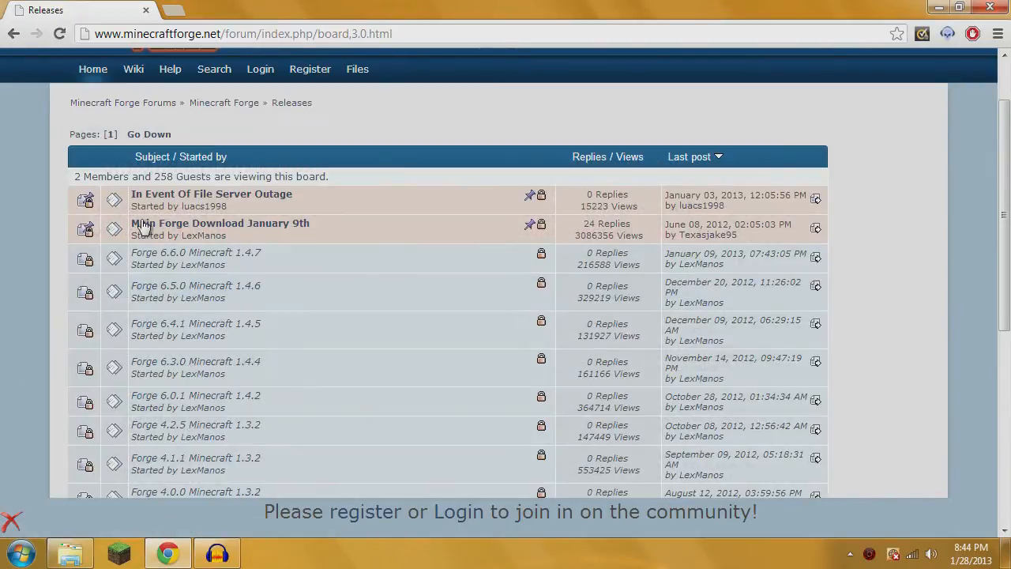
scroll(down, 3)
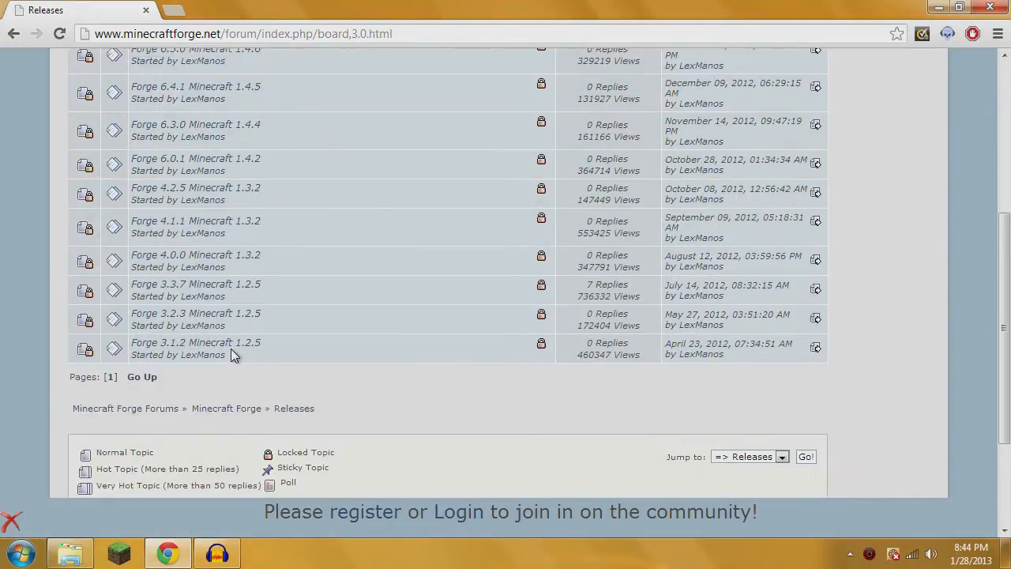
scroll(up, 3)
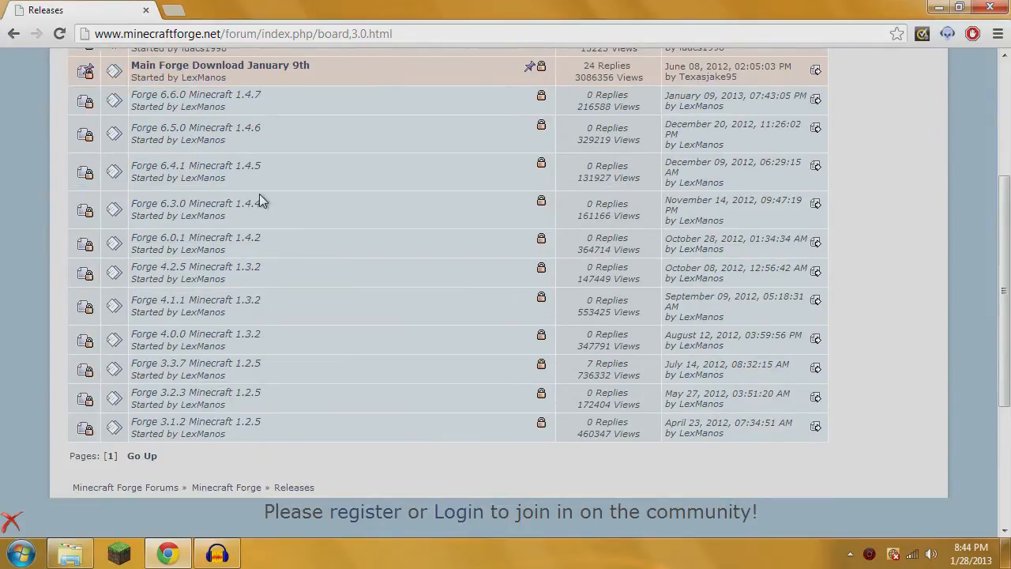
scroll(up, 3)
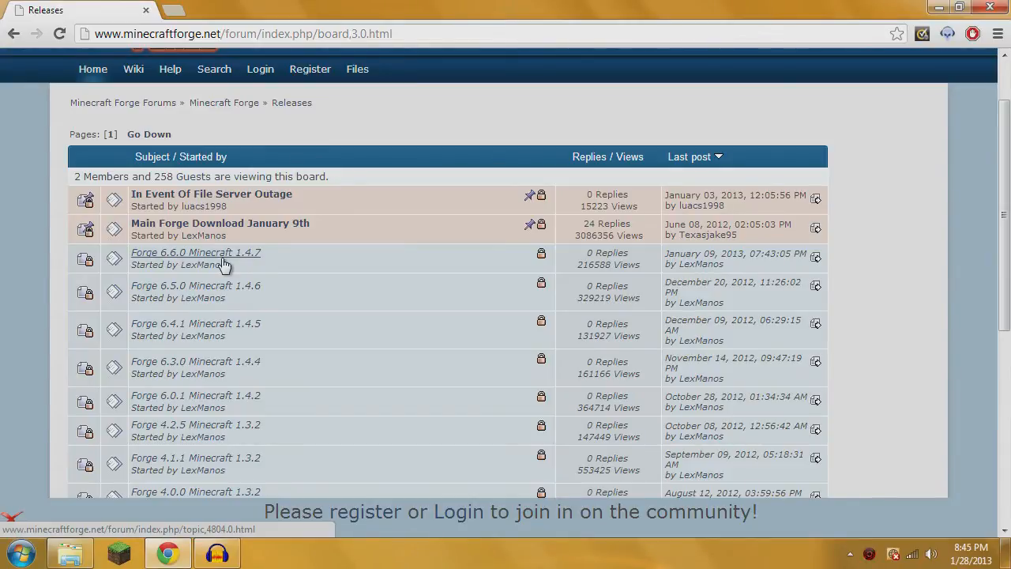
mouse_move(228, 256)
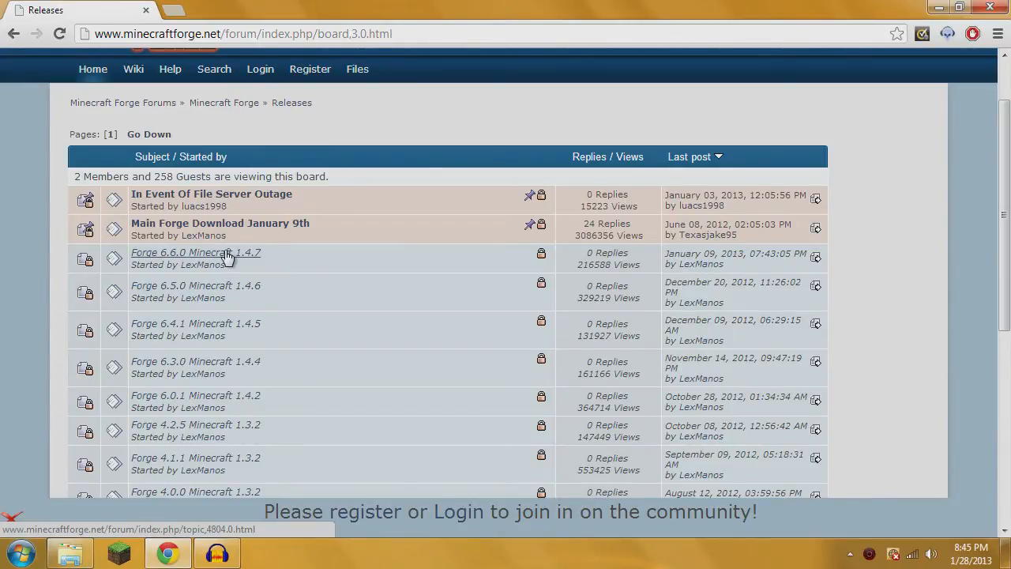
click(196, 253)
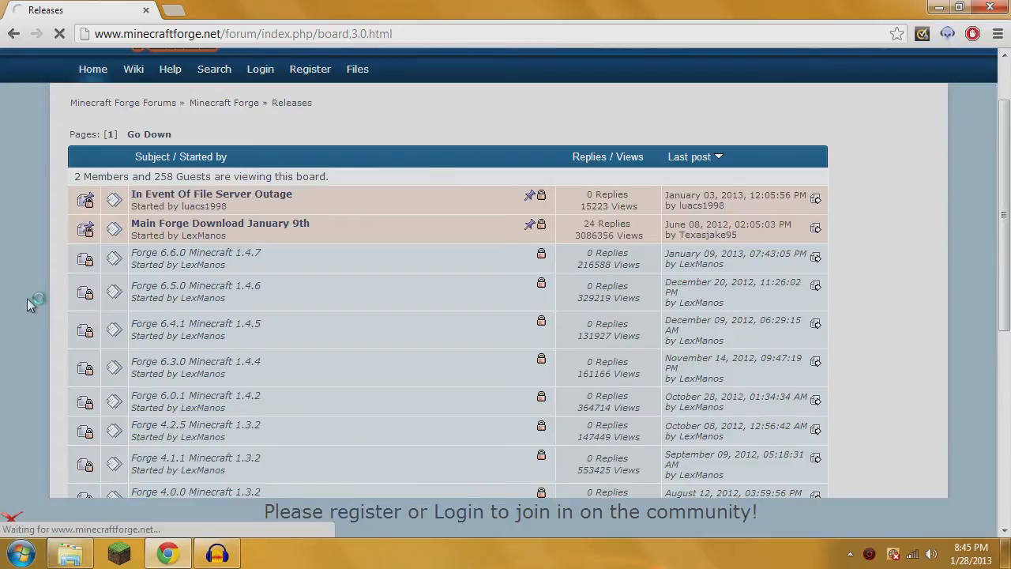
click(195, 252)
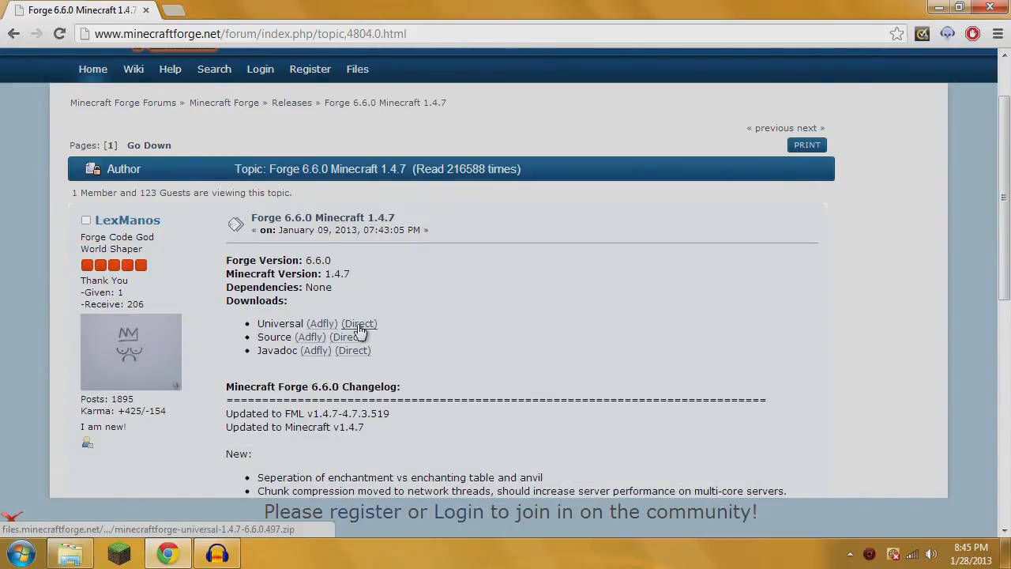
mouse_move(300, 322)
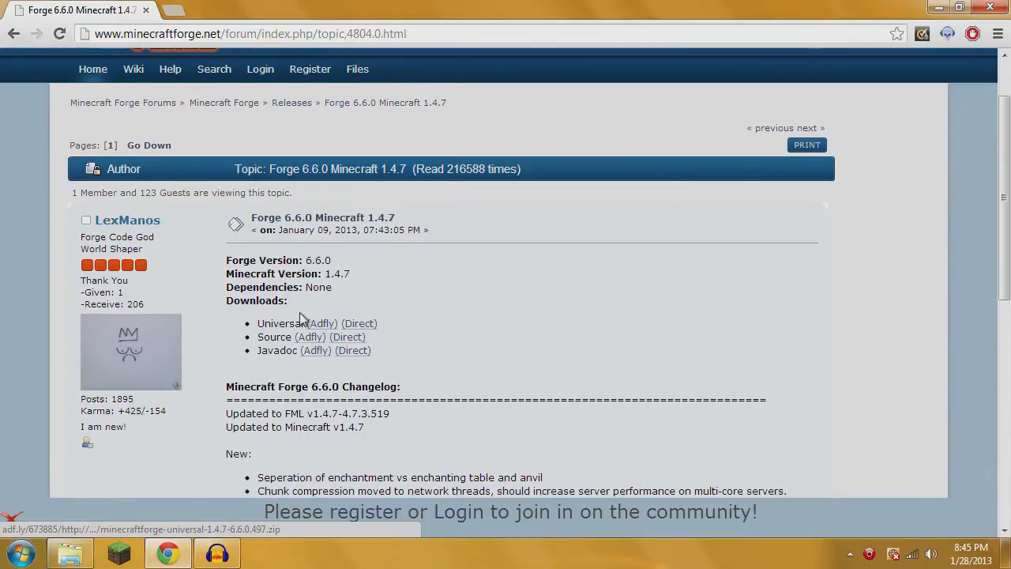
mouse_move(319, 327)
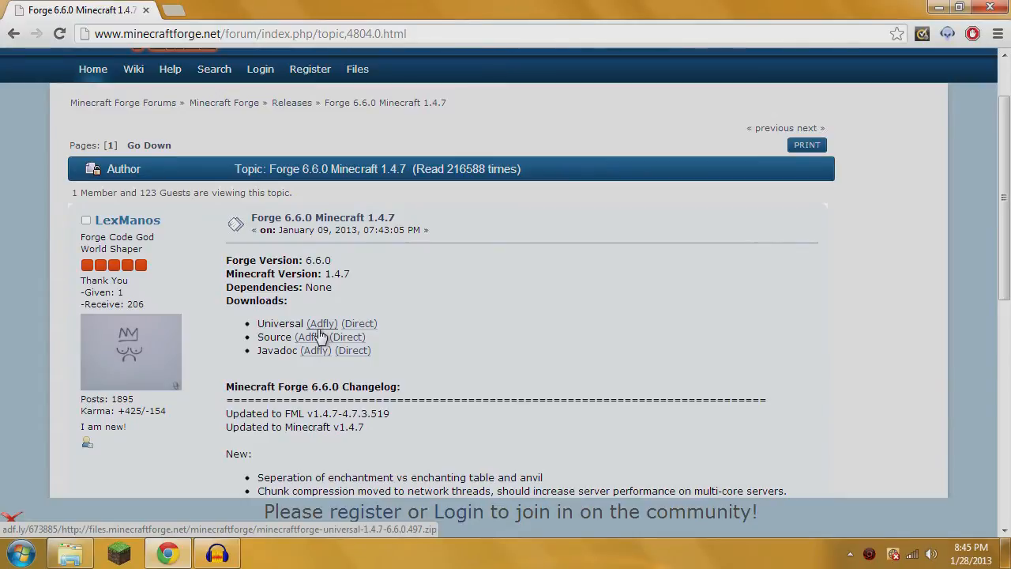
mouse_move(406, 281)
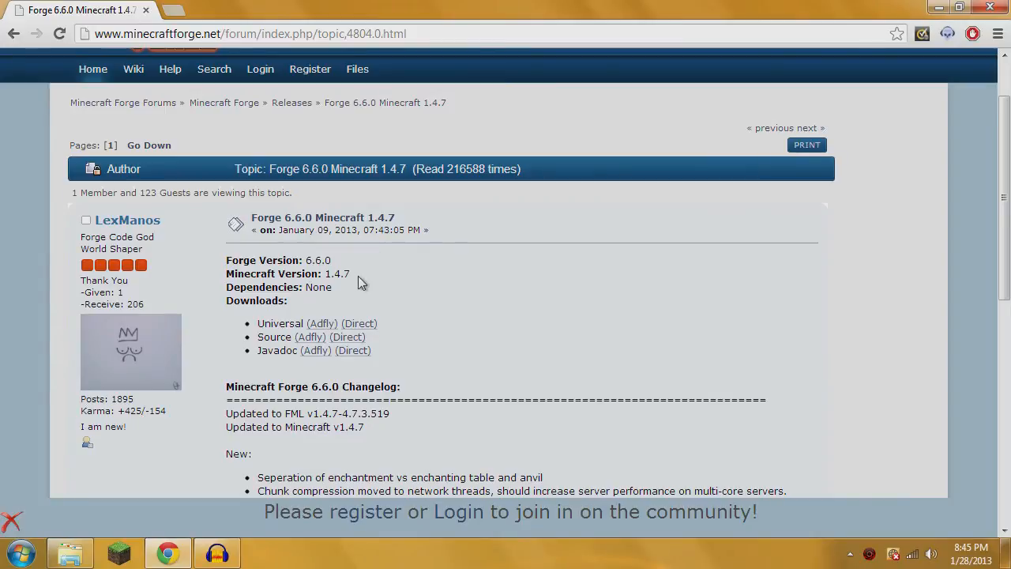
mouse_move(485, 334)
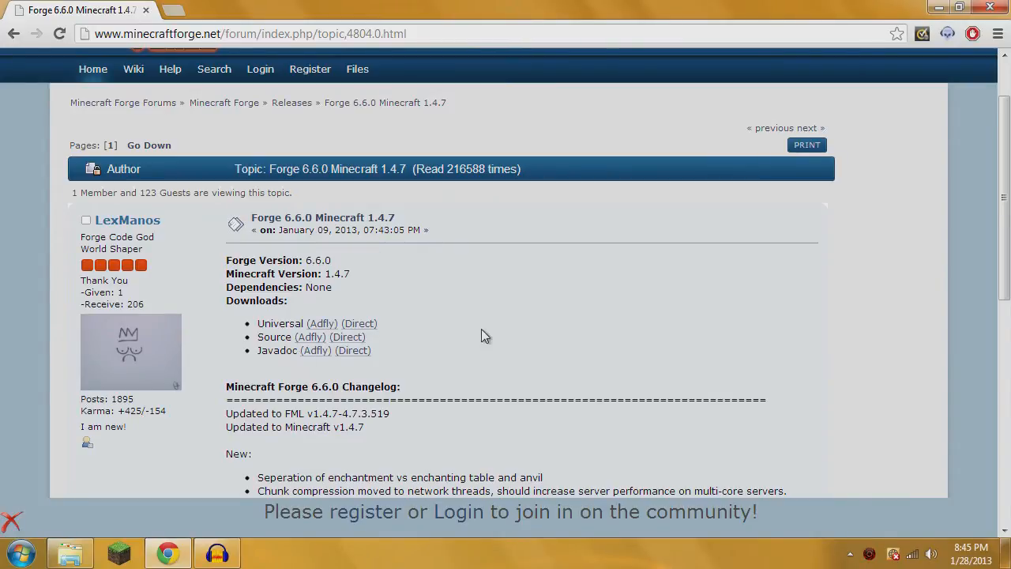
mouse_move(347, 273)
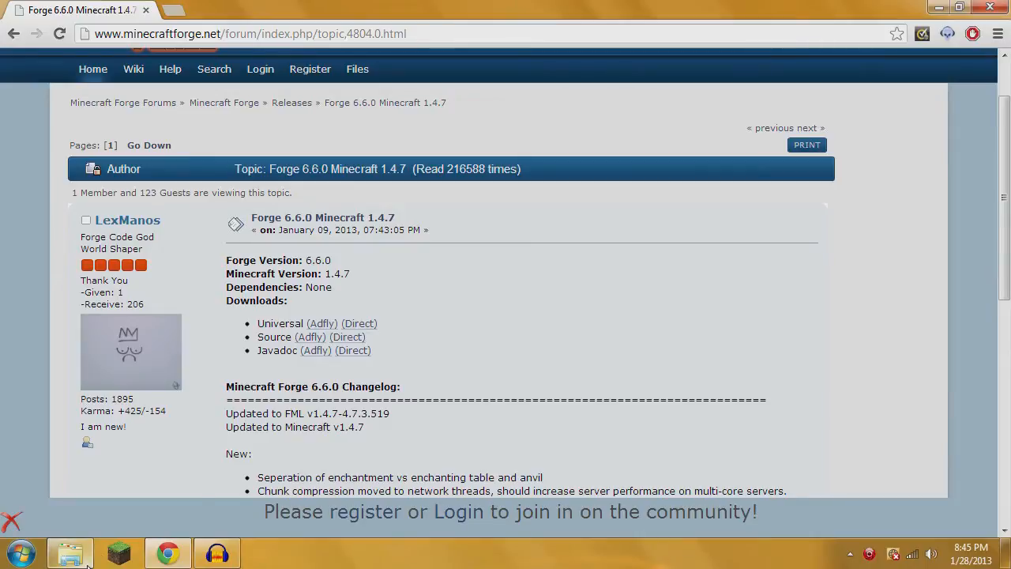
Show the Forge downloads folder, then reach AppData Roaming by searching %appdata% from Start
click(69, 551)
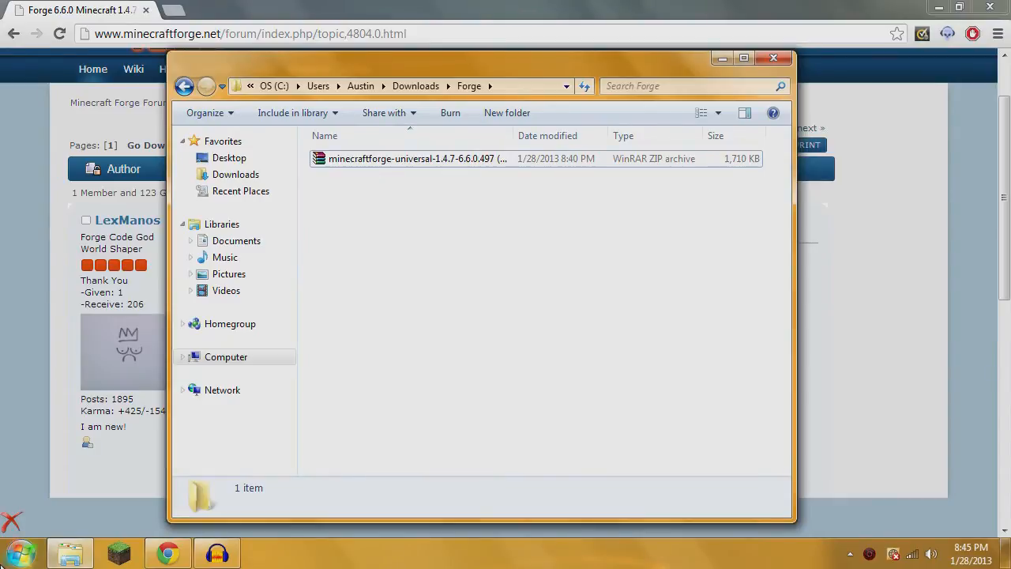
click(18, 553)
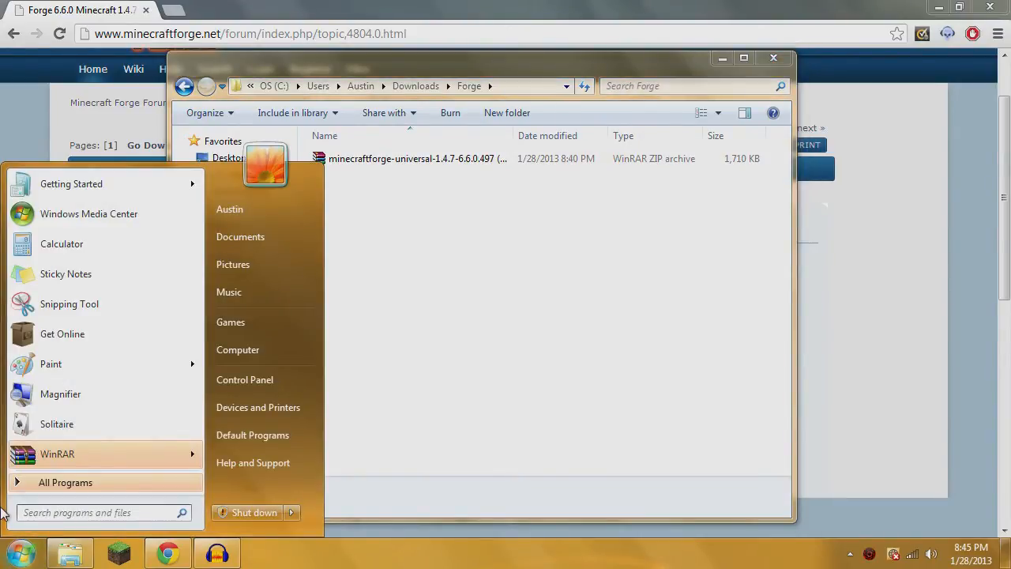
text(%appdata)
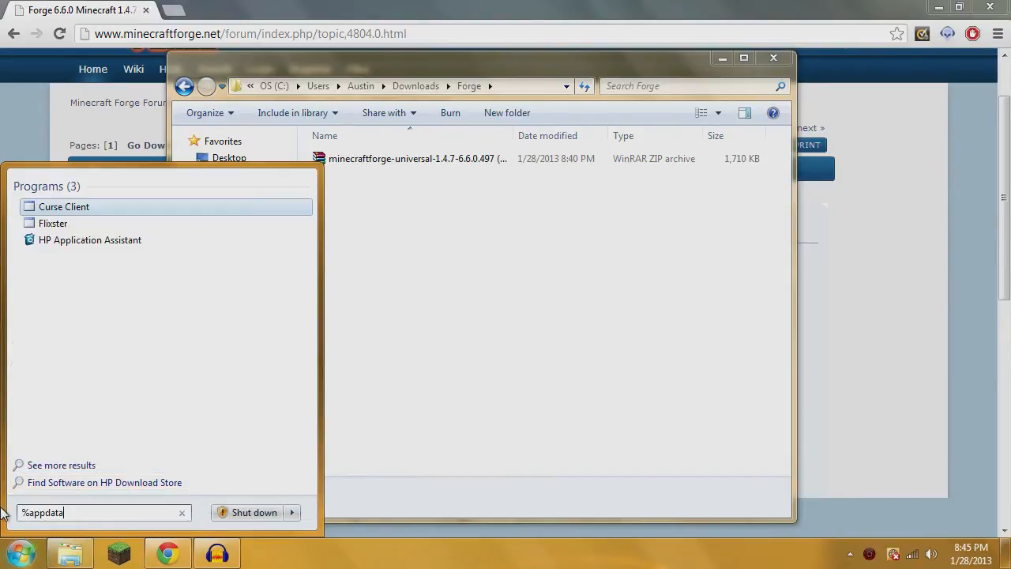
text(%)
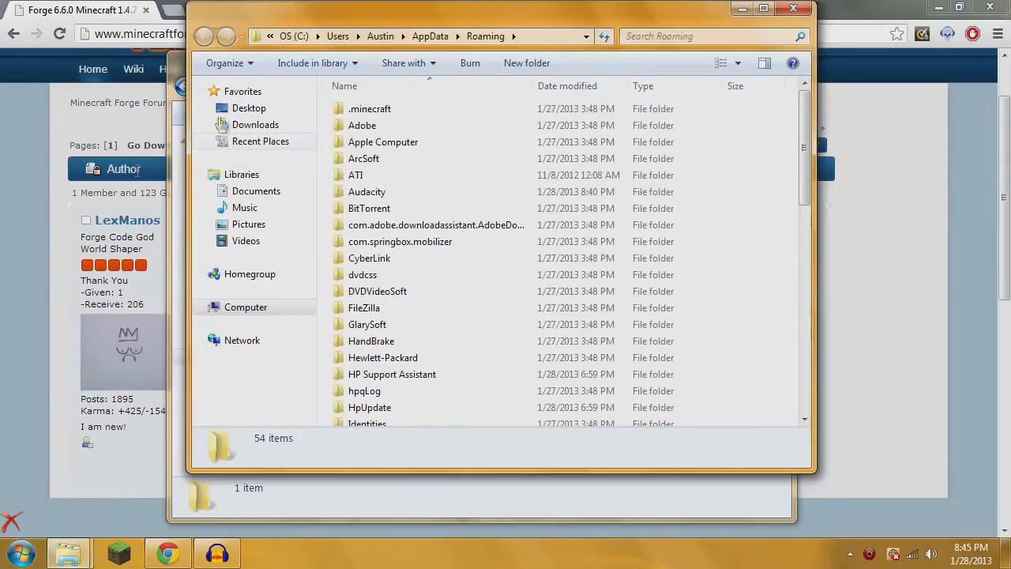
Create a shortcut to the .minecraft folder inside AppData Roaming
click(370, 108)
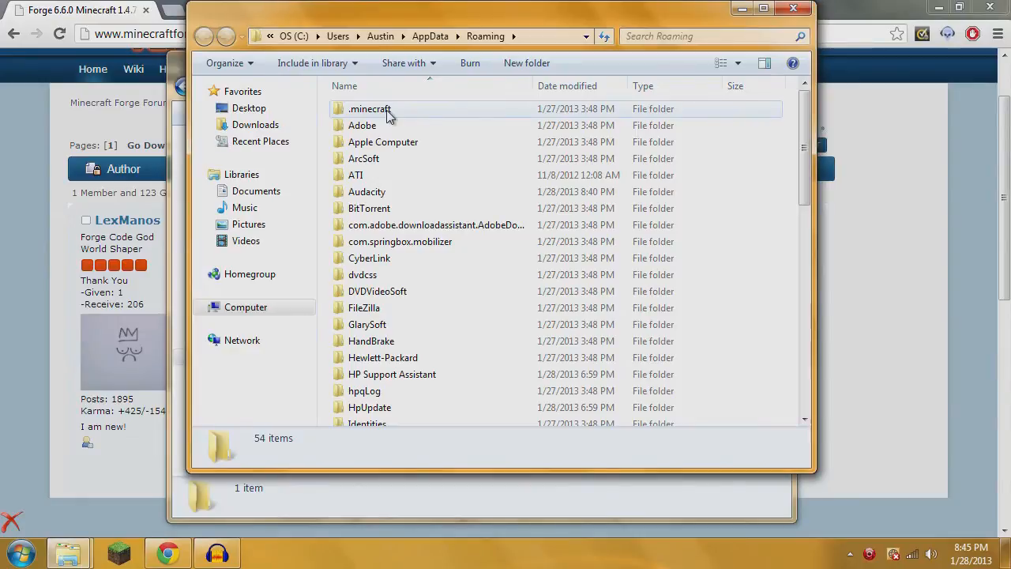
click(369, 107)
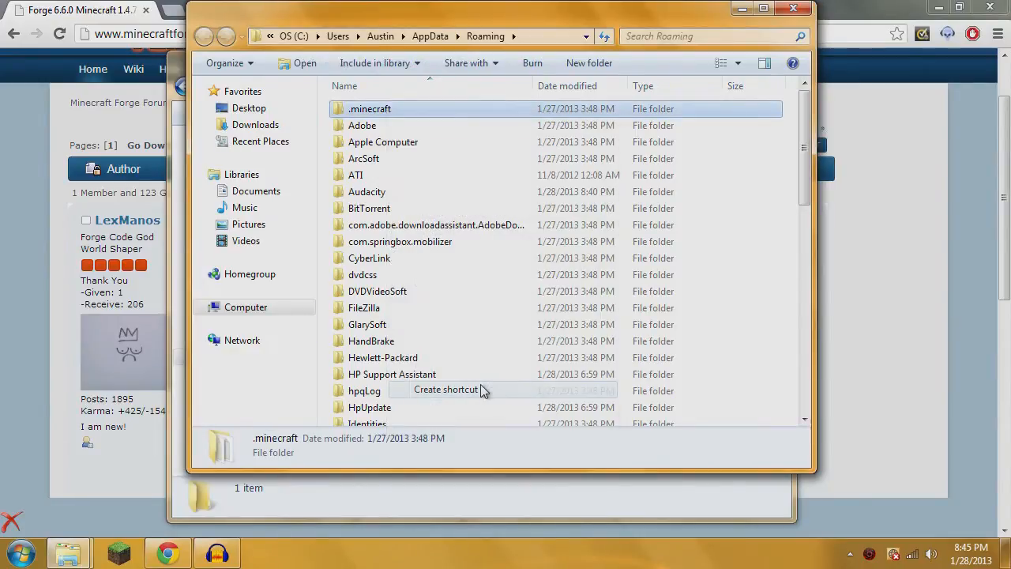
click(445, 388)
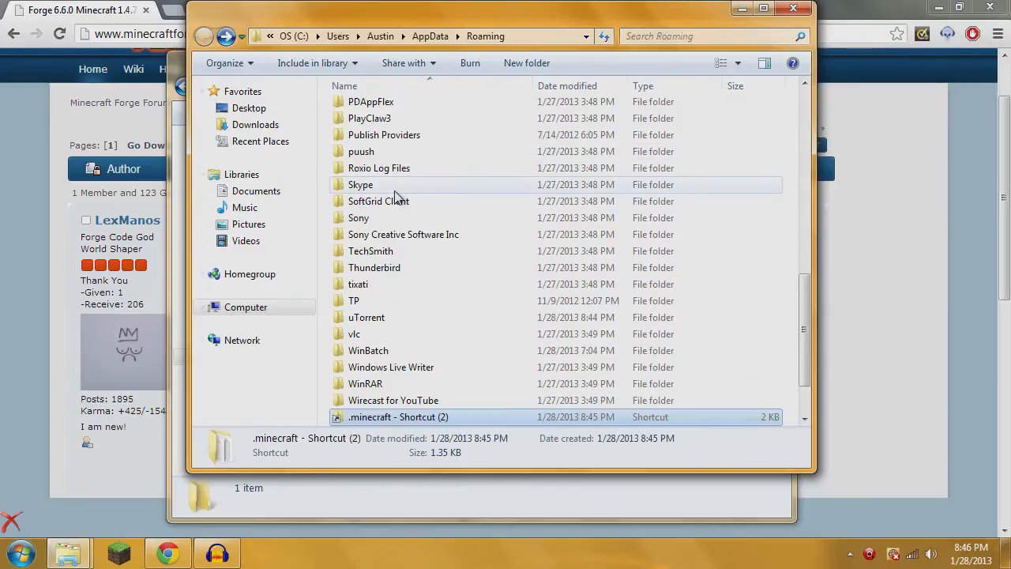
scroll(up, 3)
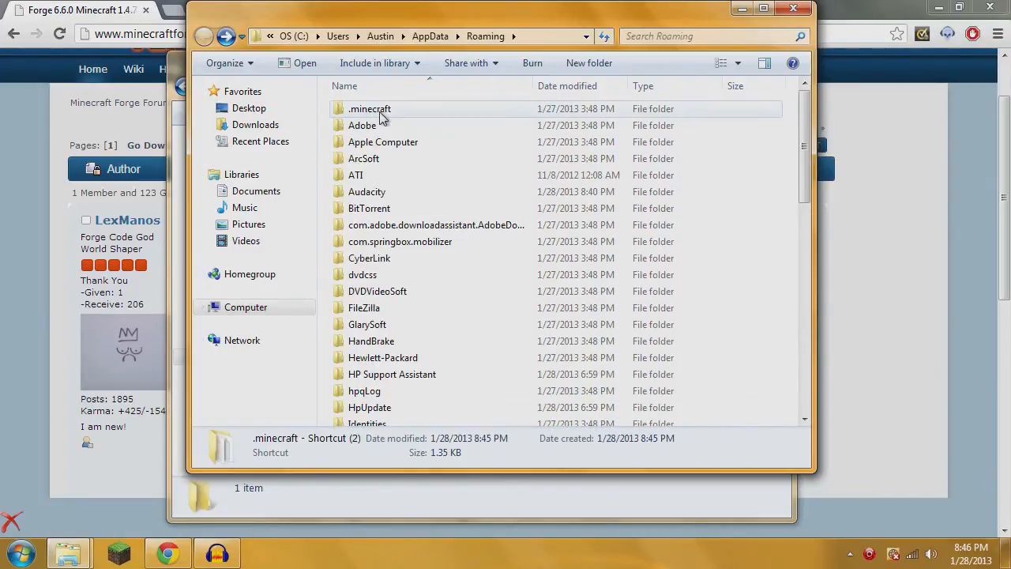
Go into .minecraft and then its bin folder holding the minecraft archive
double_click(369, 108)
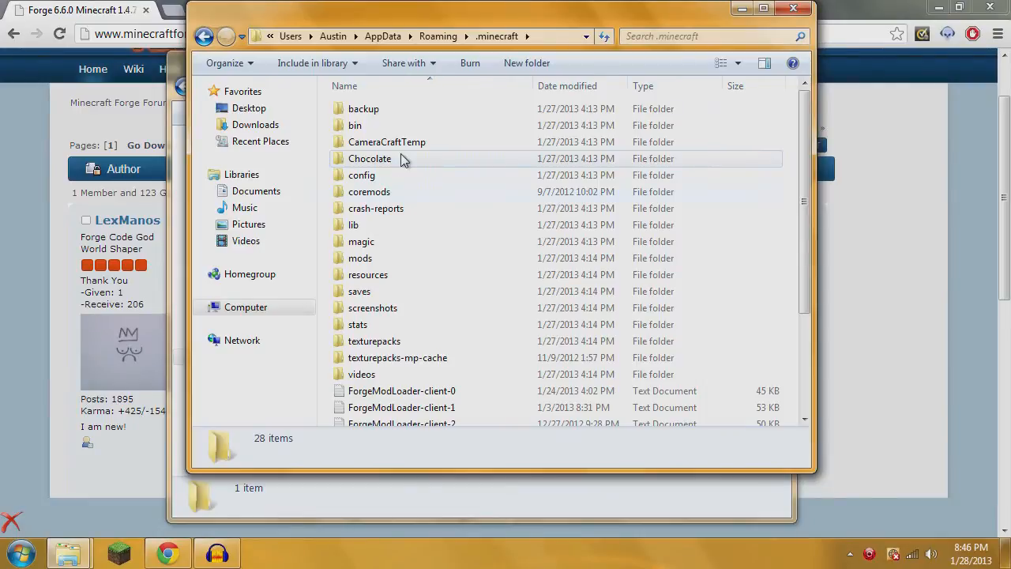
double_click(354, 125)
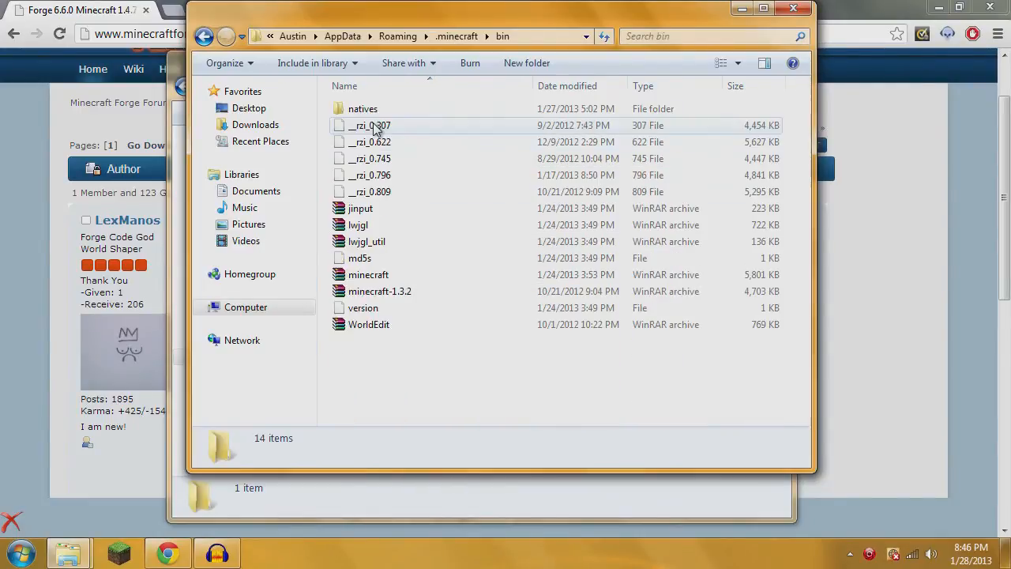
mouse_move(368, 274)
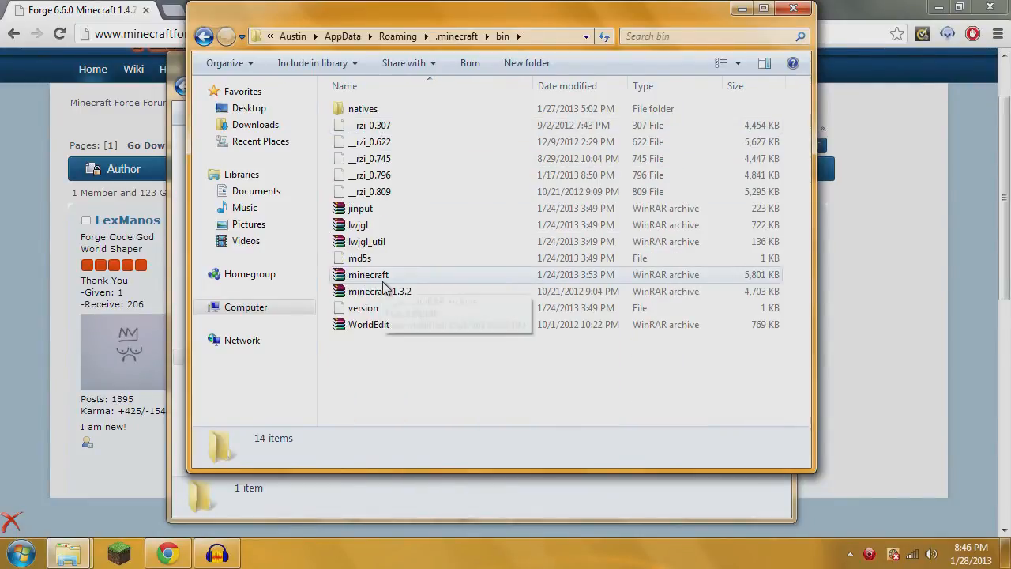
mouse_move(403, 282)
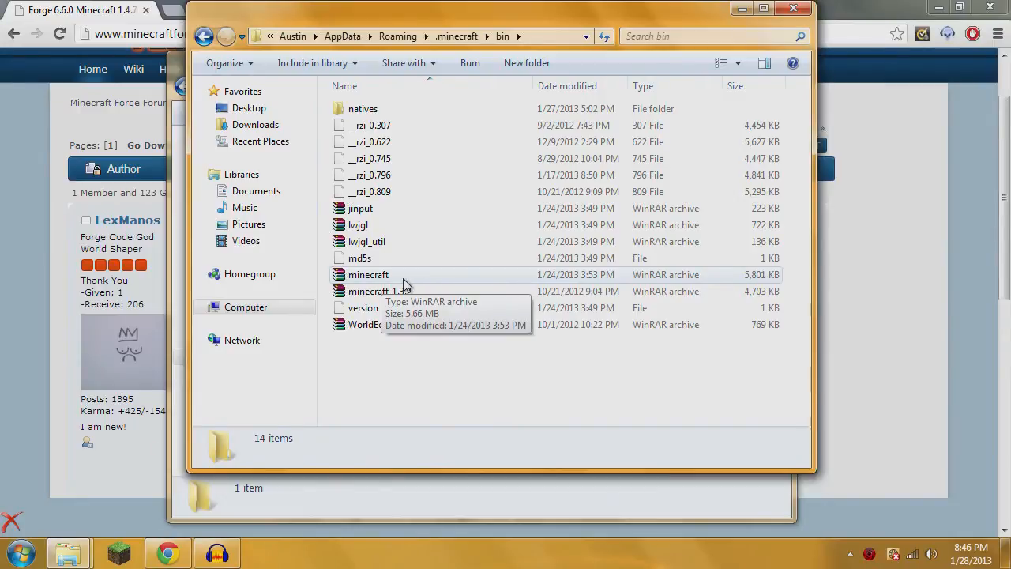
mouse_move(670, 282)
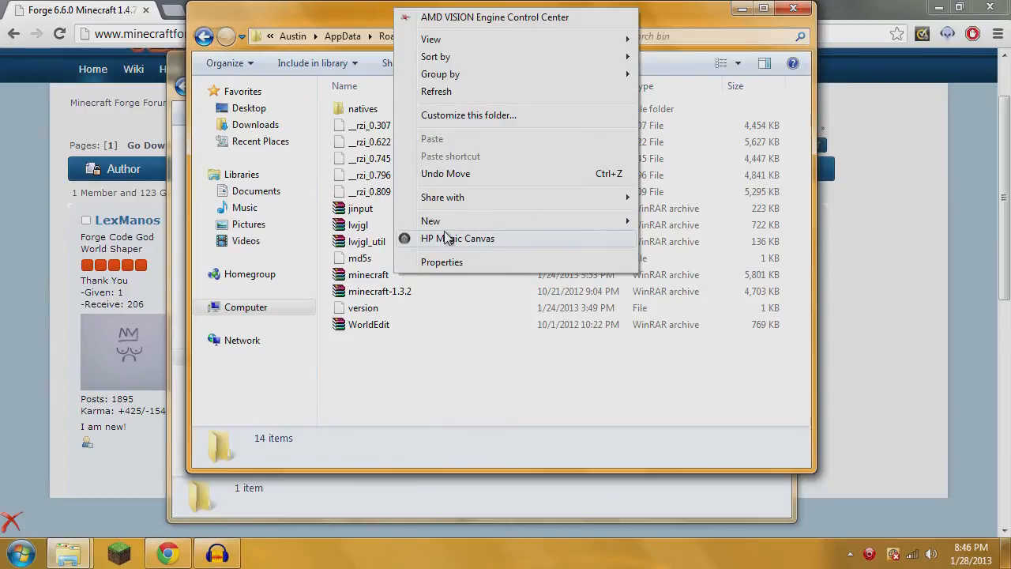
Open the minecraft archive with WinRAR archiver via Open with
right_click(368, 275)
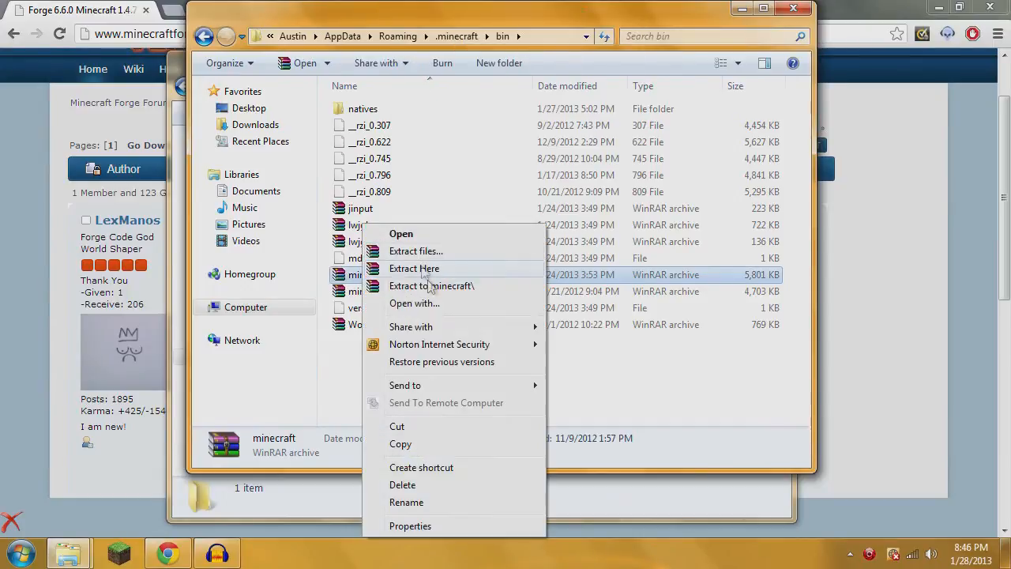
click(414, 303)
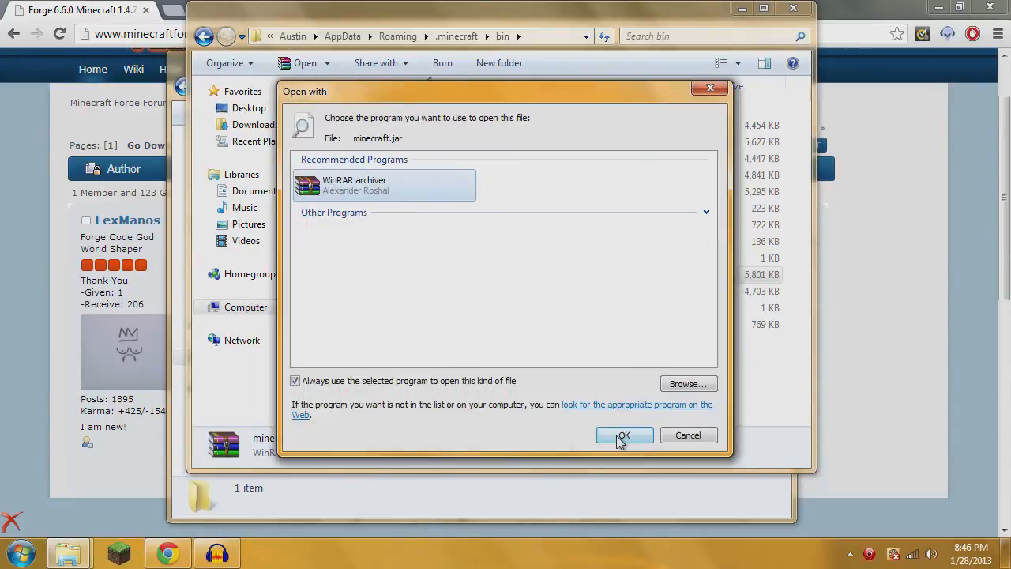
click(624, 436)
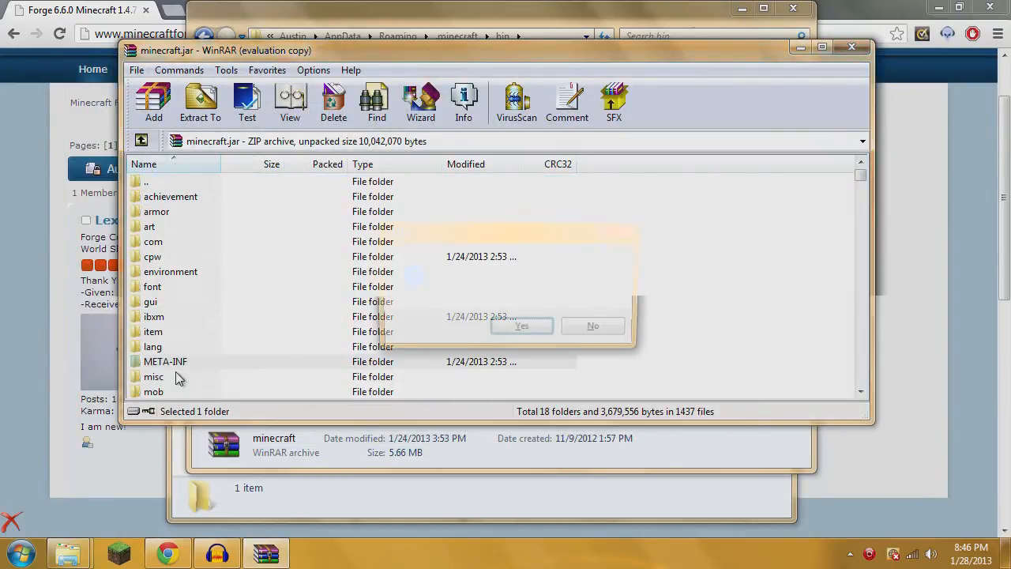
Bring the Downloads\Forge folder with the Forge universal zip in front of WinRAR
click(521, 325)
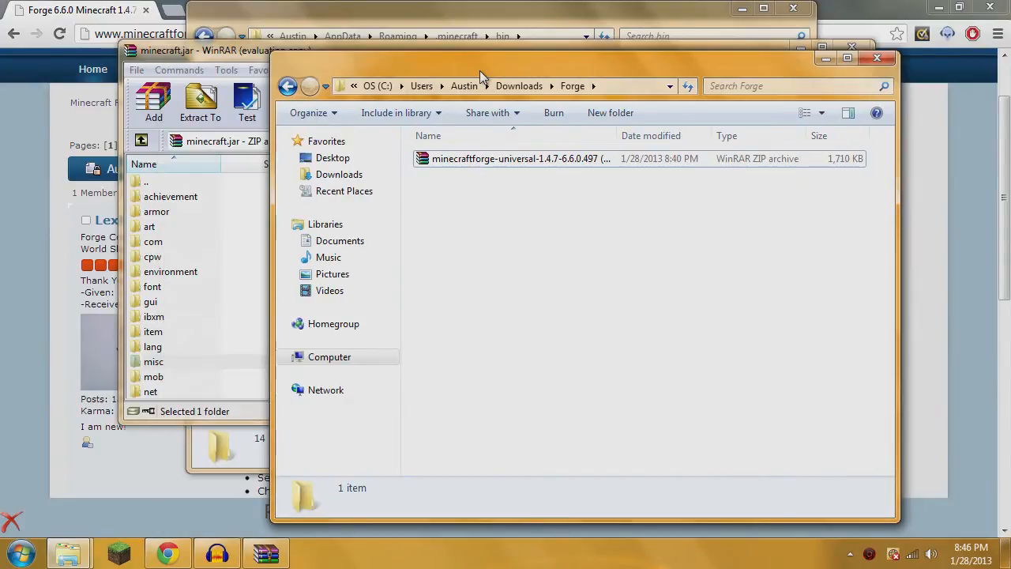
Copy the Forge universal zip's contents (cpw and class files) into minecraft.jar and confirm
double_click(521, 158)
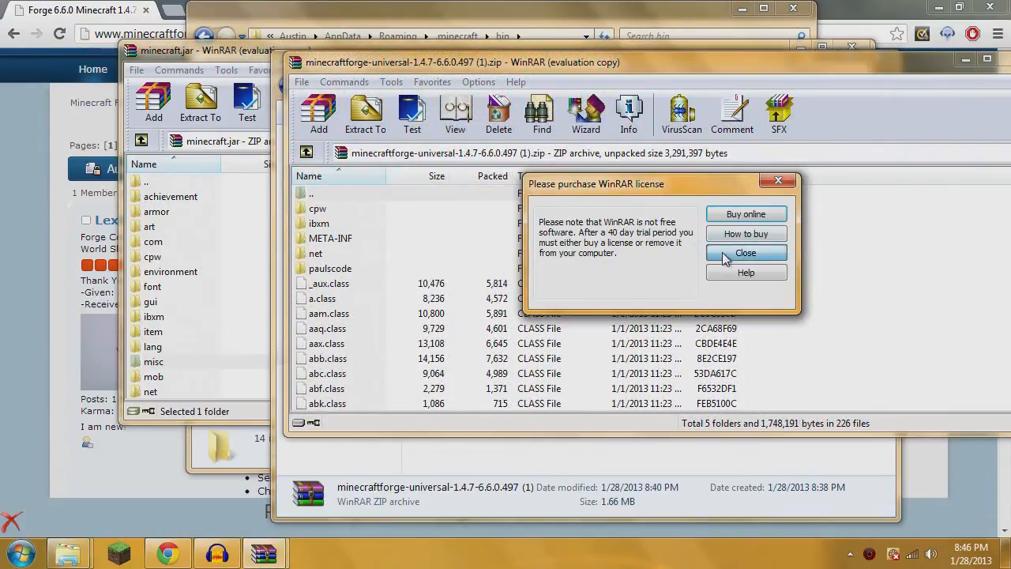
click(745, 253)
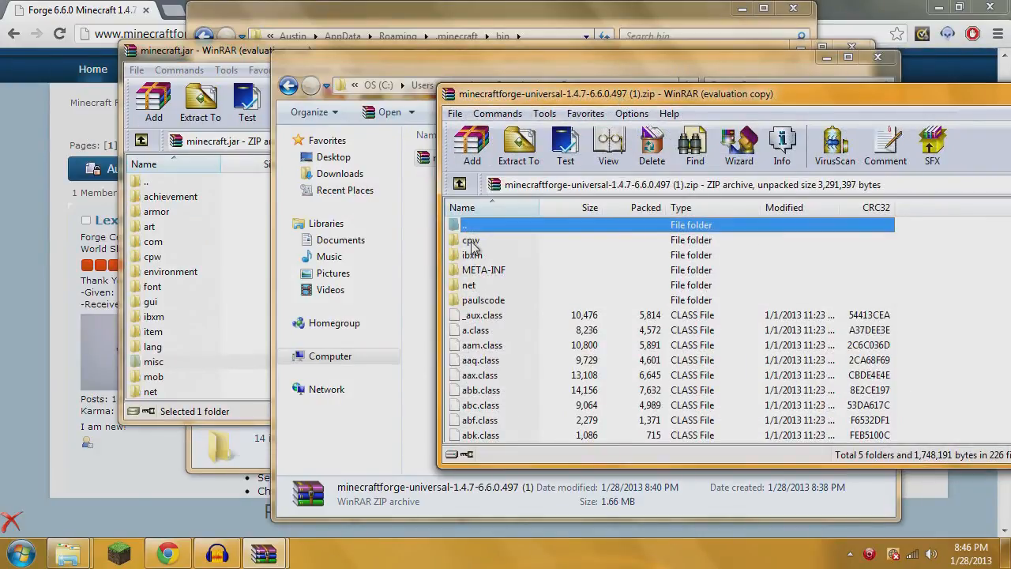
click(471, 240)
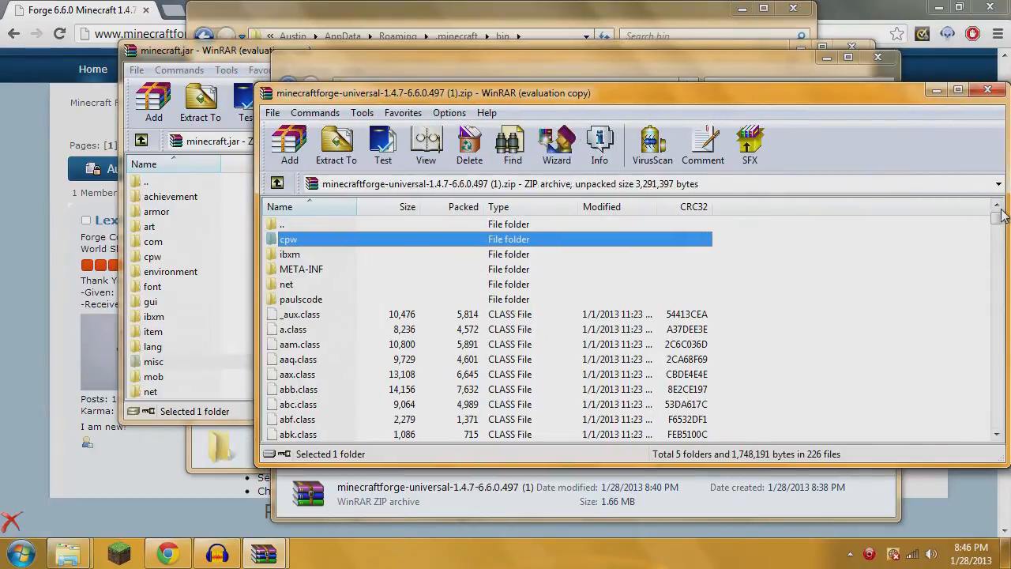
scroll(down, 3)
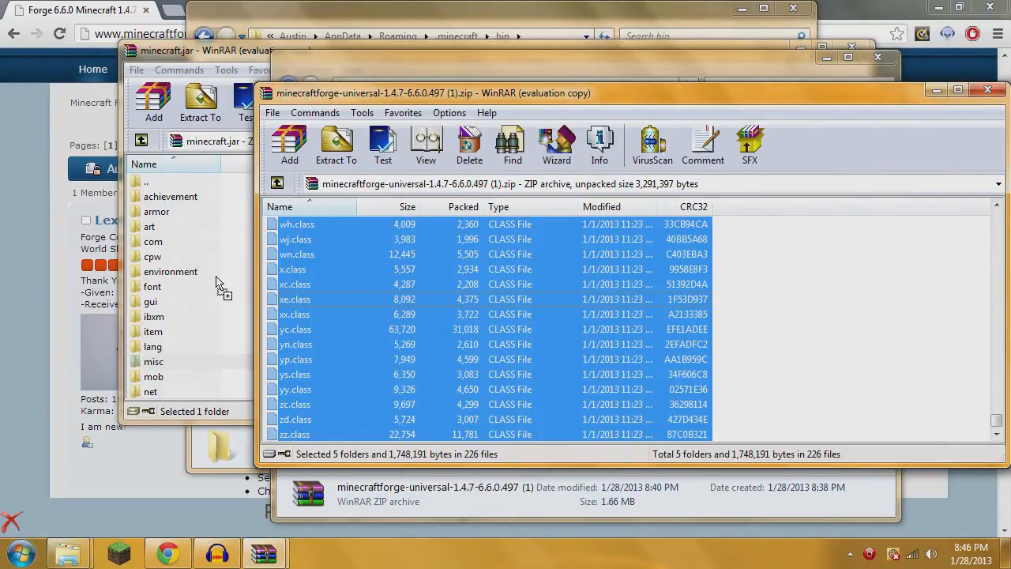
click(335, 145)
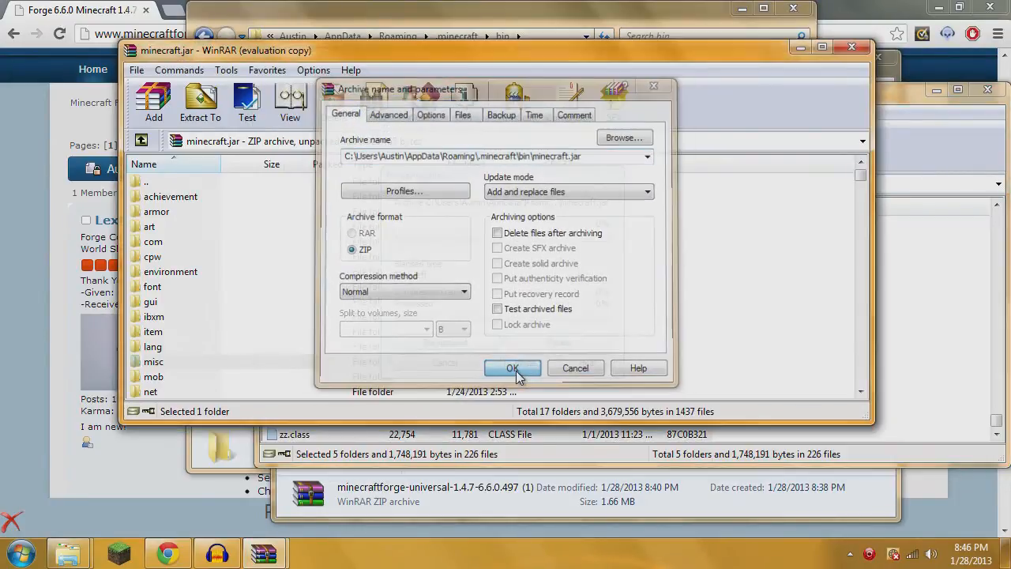
click(512, 367)
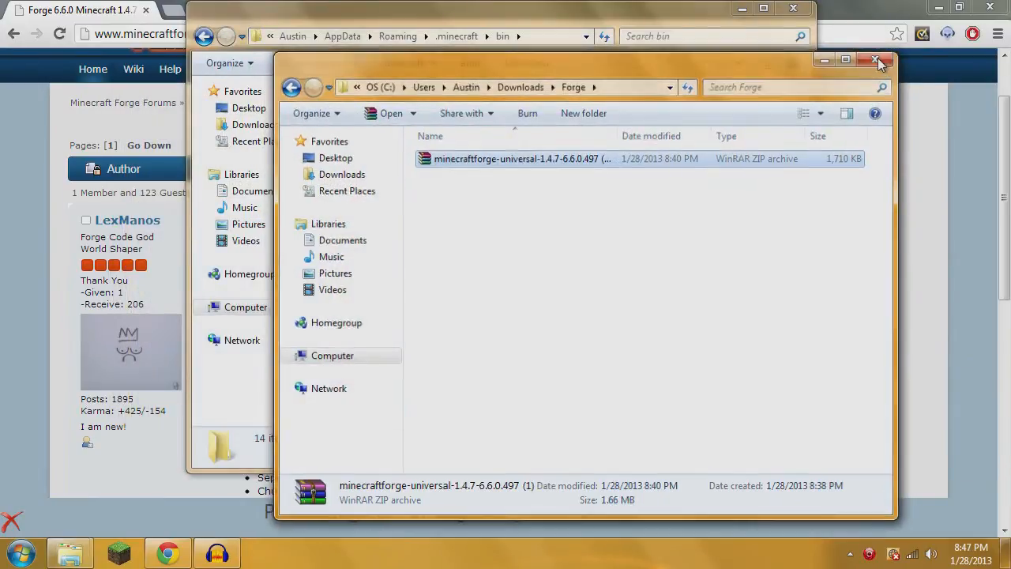
Run the downloaded Minecraft program and acknowledge its Java Runtime requirement message
click(877, 60)
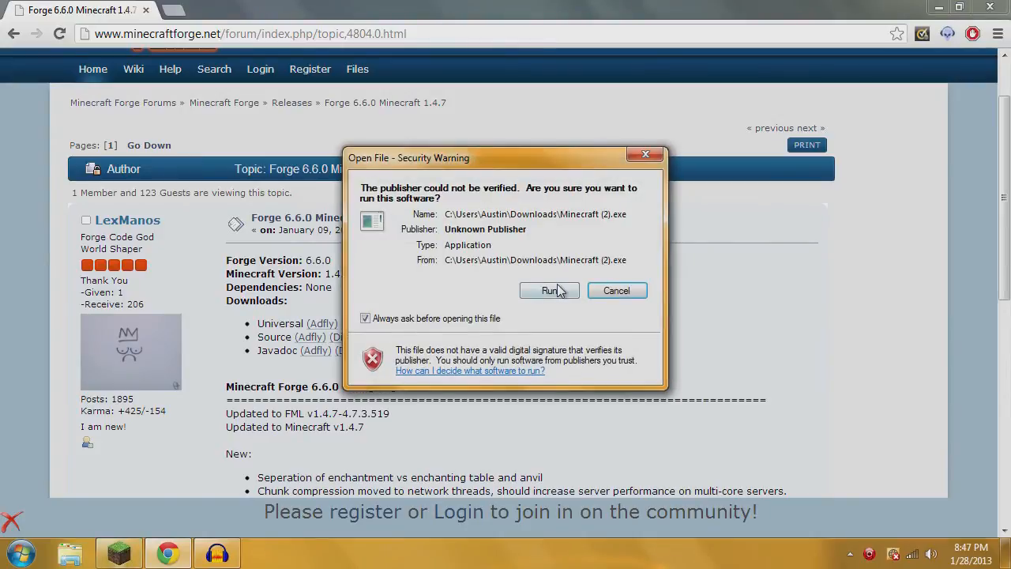
click(549, 290)
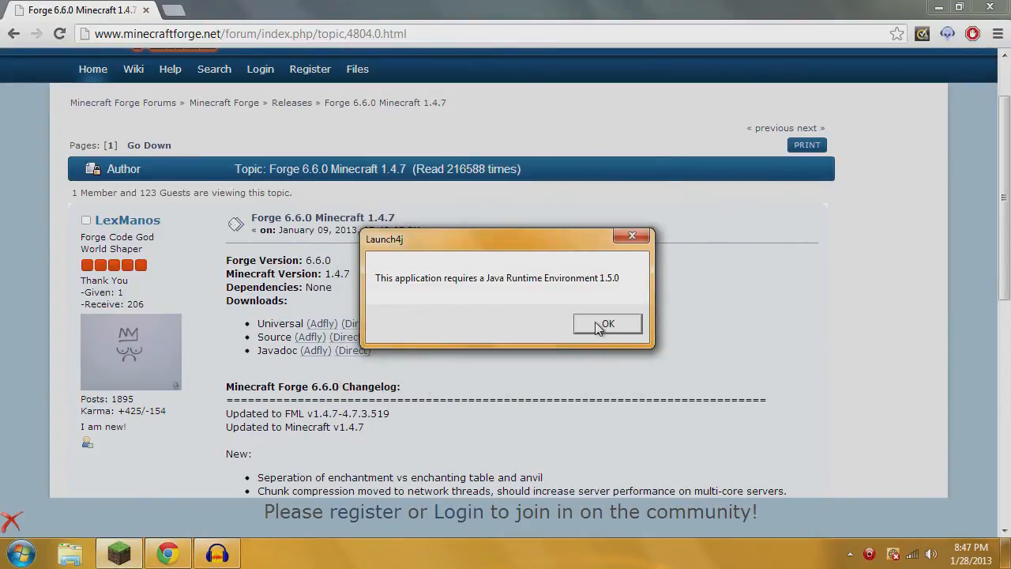
click(606, 324)
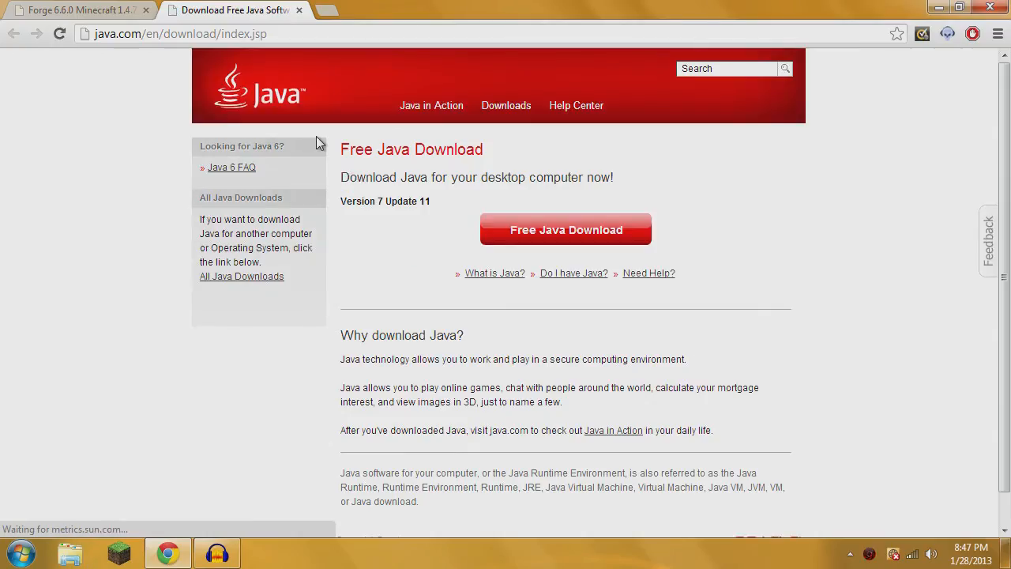
mouse_move(292, 182)
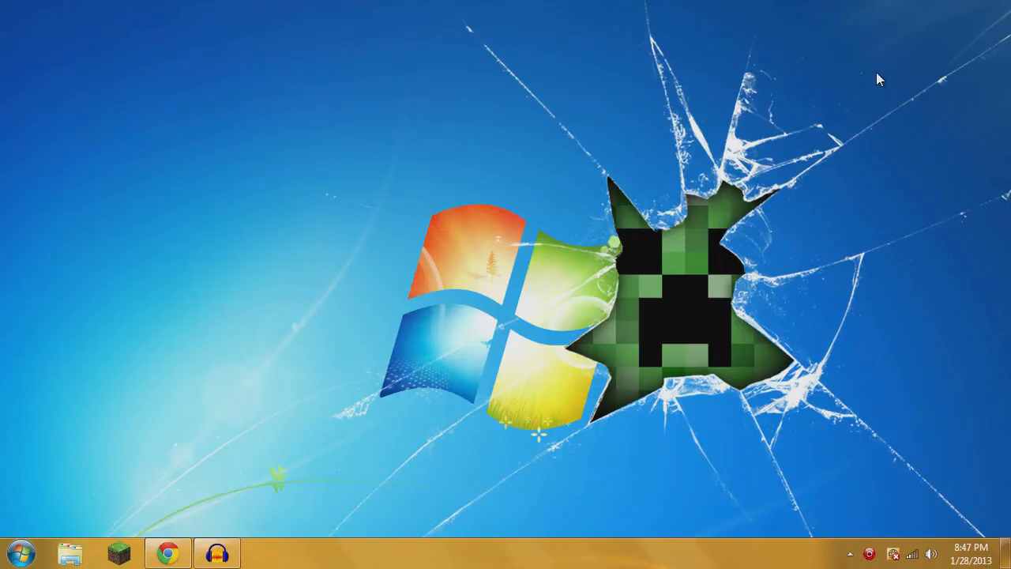
mouse_move(276, 7)
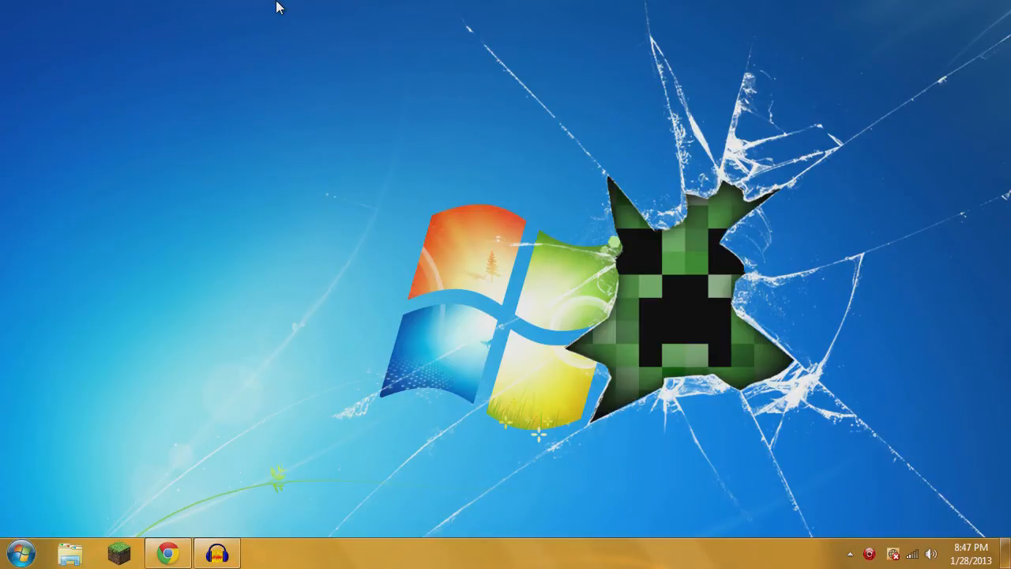
mouse_move(229, 10)
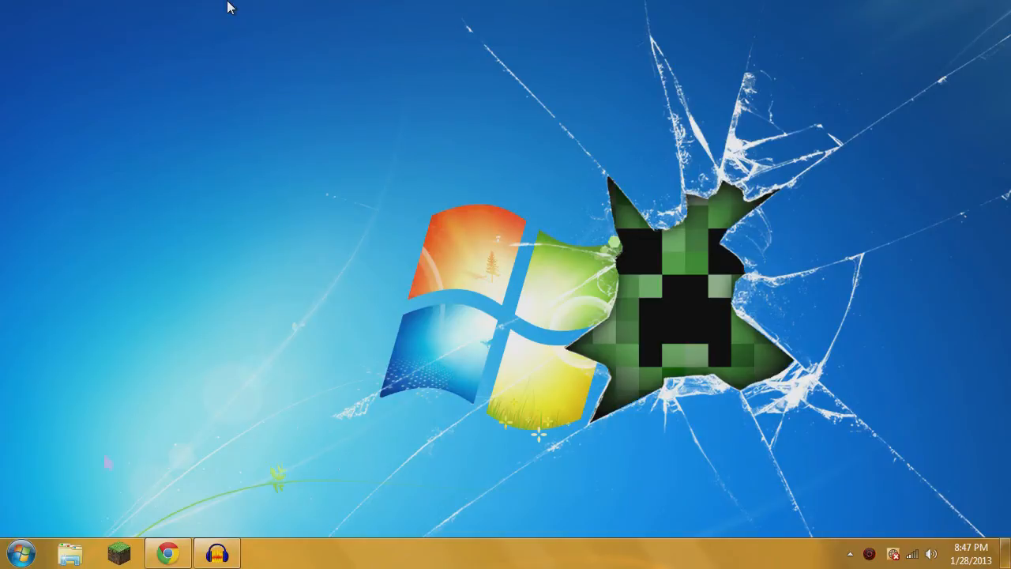
Reopen the AppData Roaming folder by searching %appdata% from the Start menu
click(17, 551)
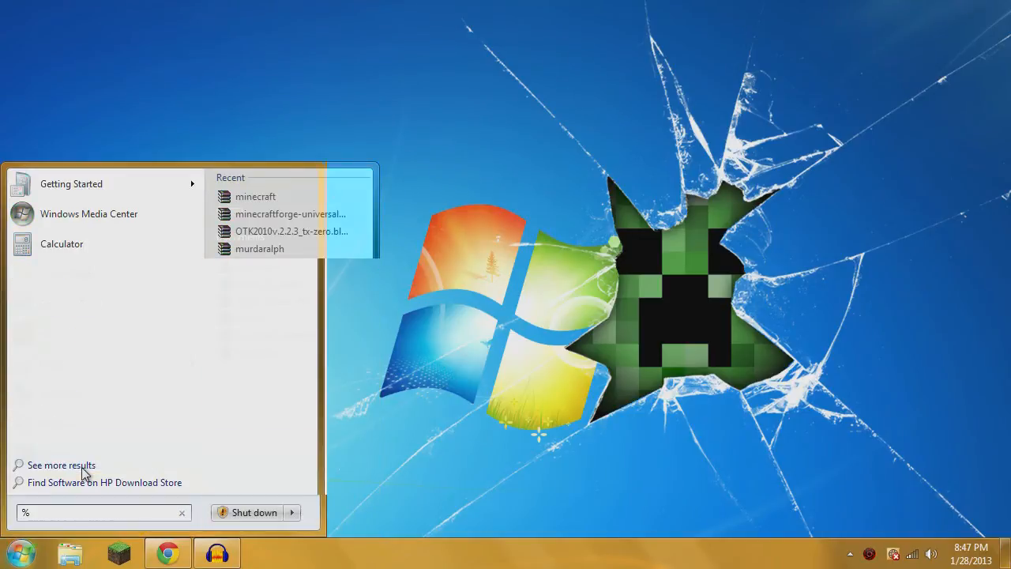
text(m)
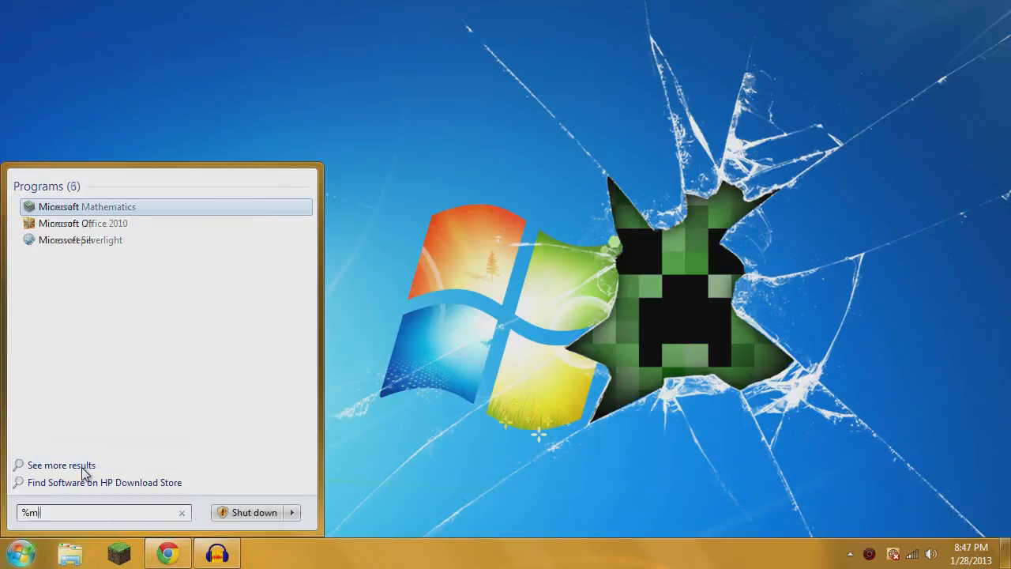
text(appdata)
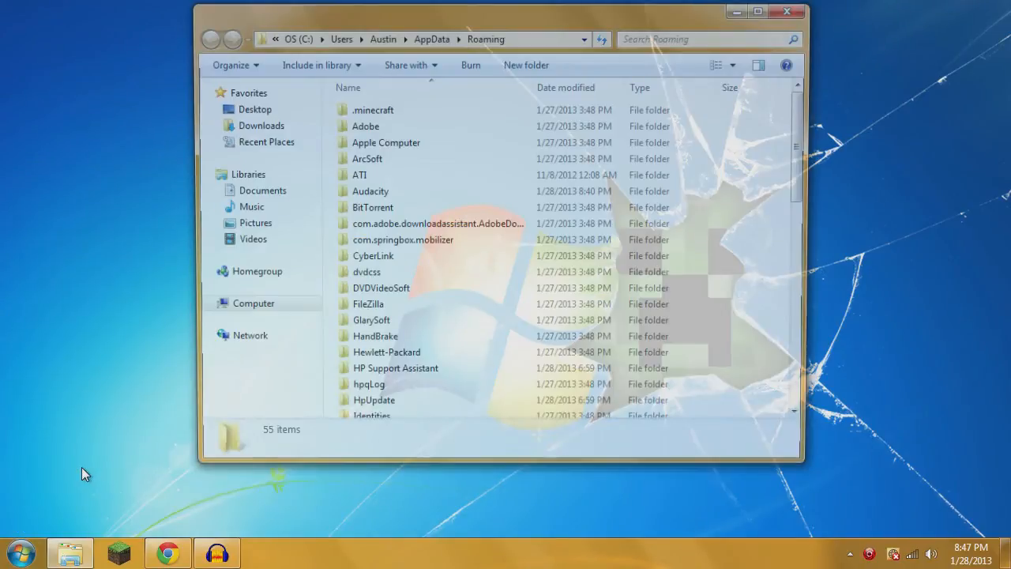
Navigate into .minecraft\mods to show the ConverterGem, Minecraft3D, multiPageChest and wholeTreeAxe archives
double_click(373, 111)
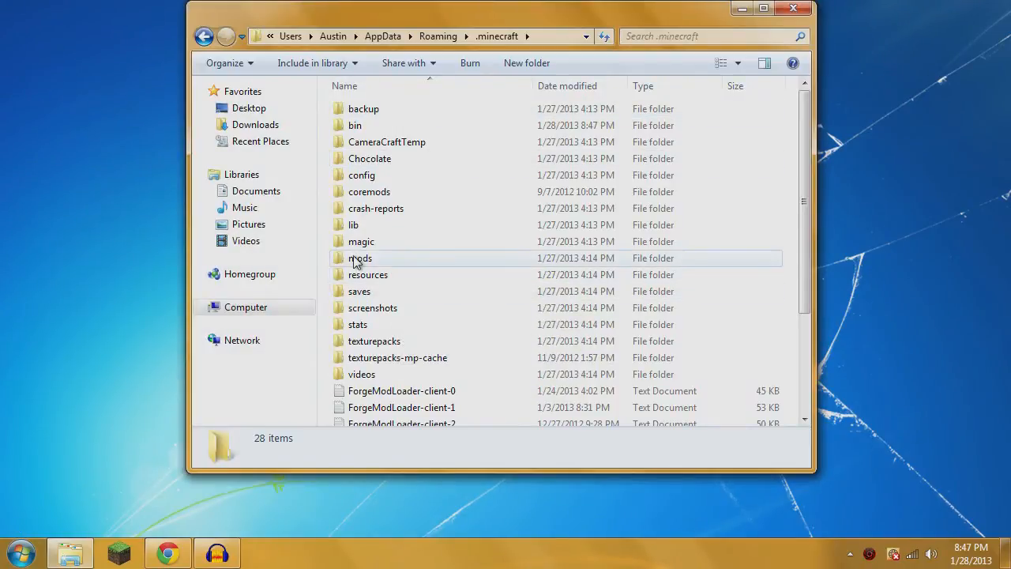
double_click(360, 258)
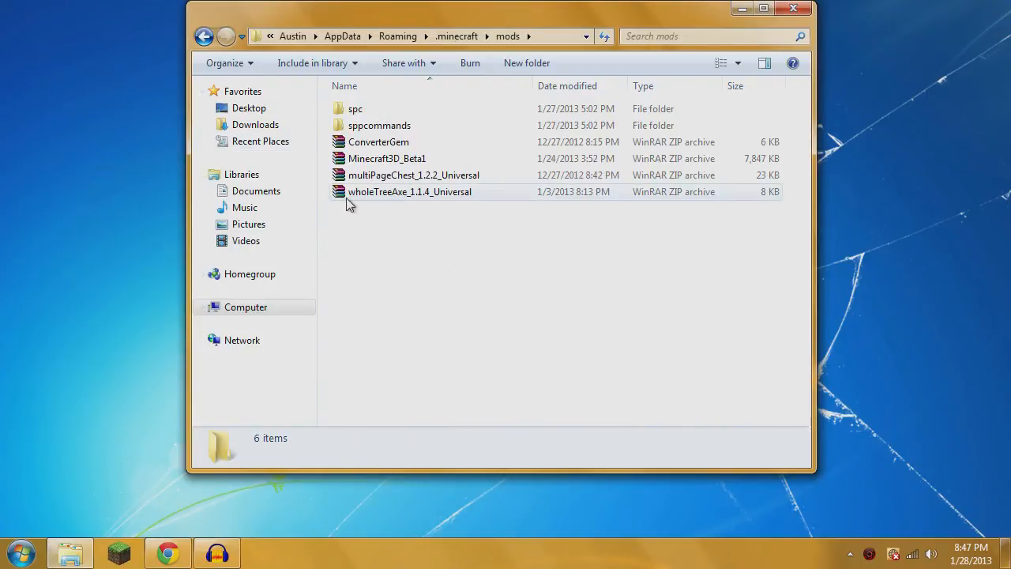
mouse_move(375, 196)
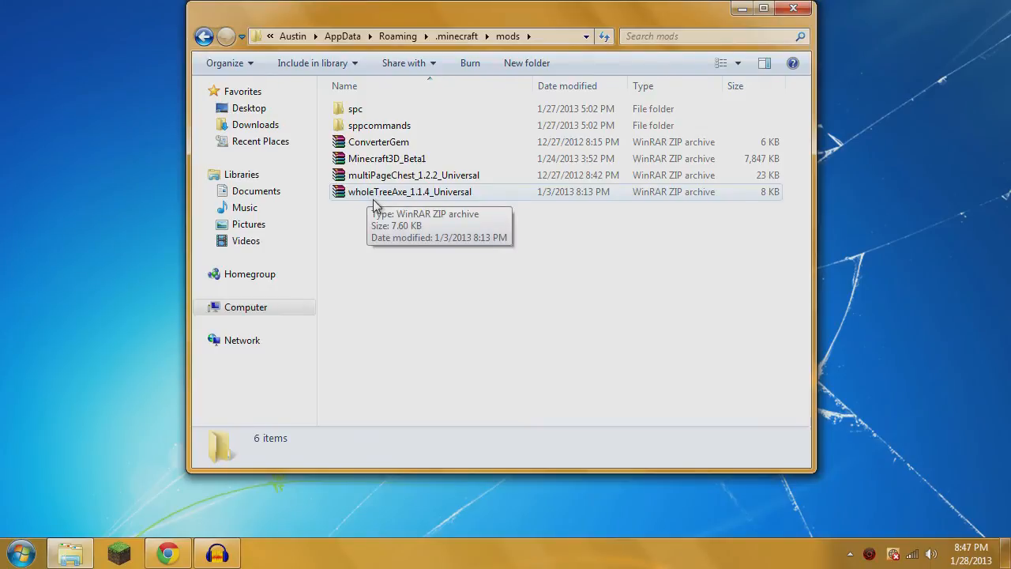
mouse_move(360, 214)
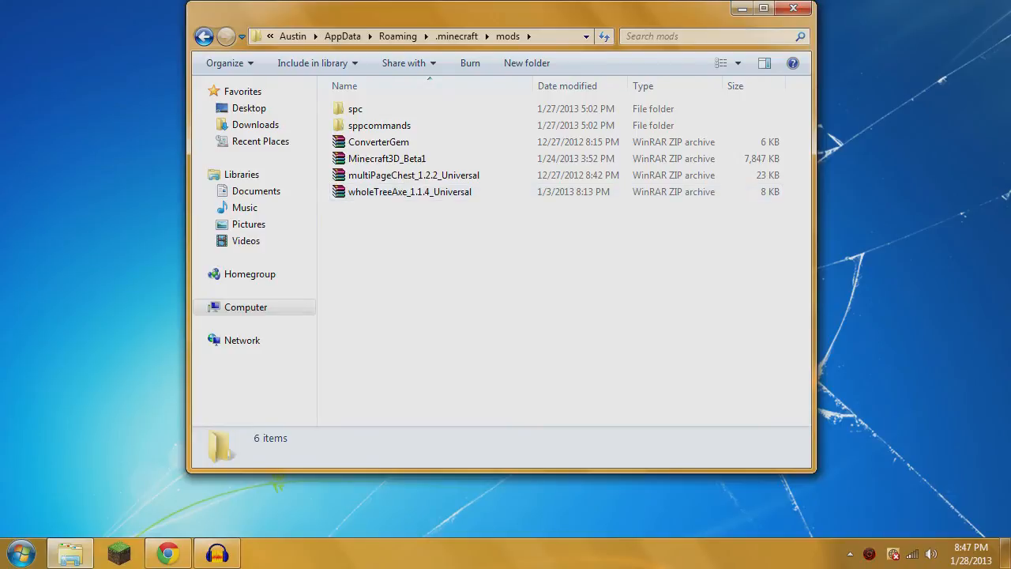
mouse_move(461, 239)
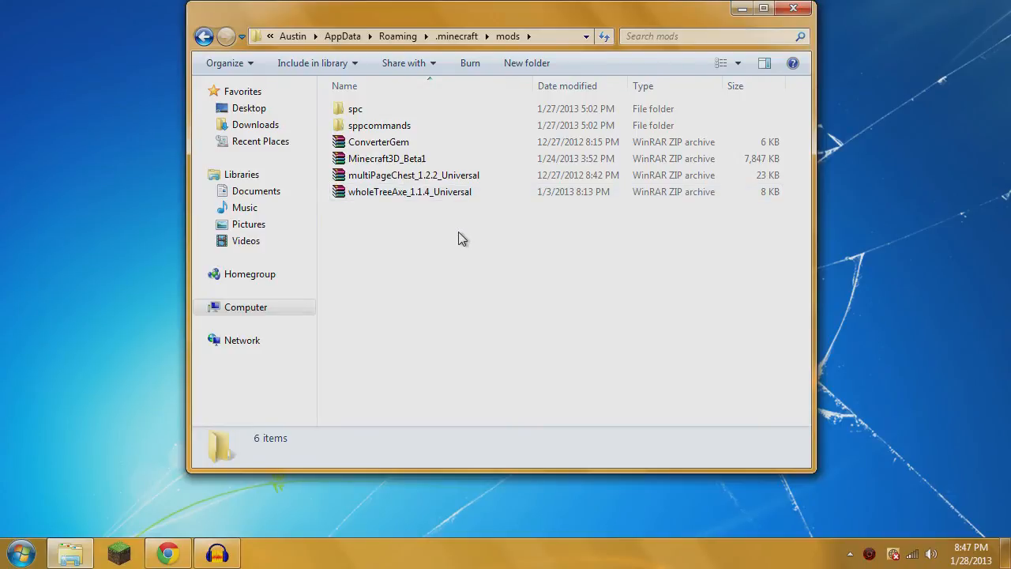
mouse_move(464, 233)
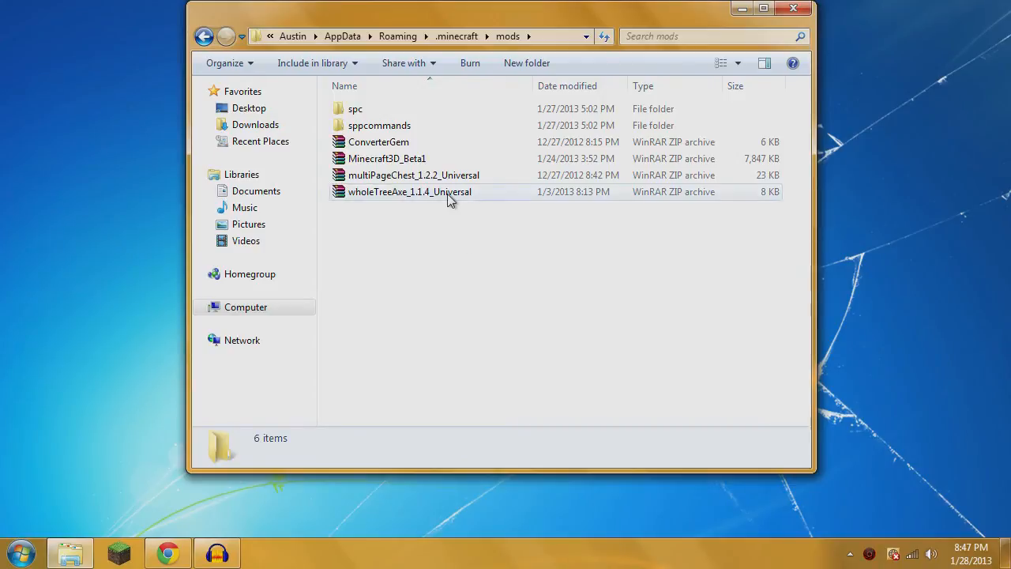
mouse_move(448, 192)
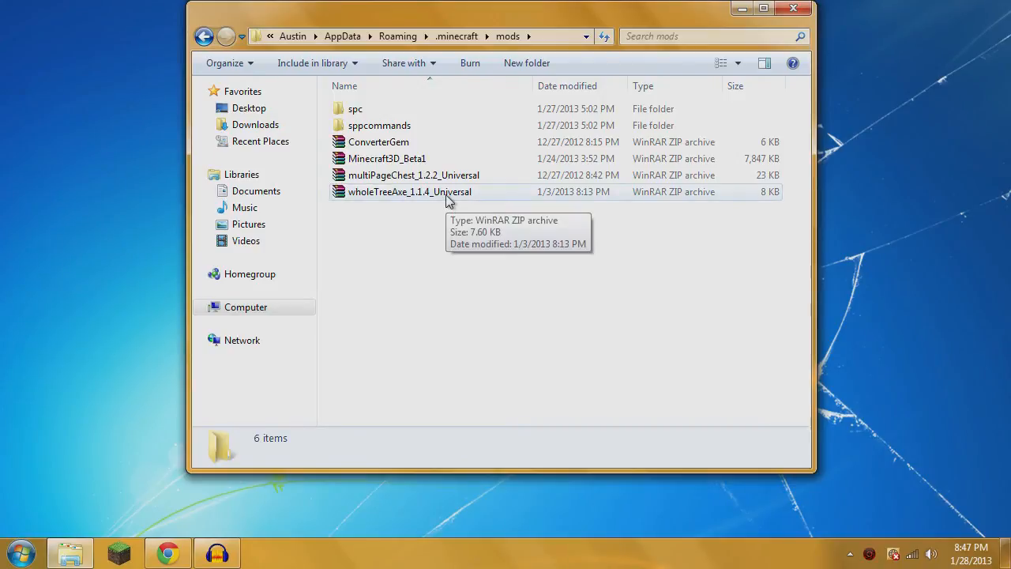
mouse_move(166, 123)
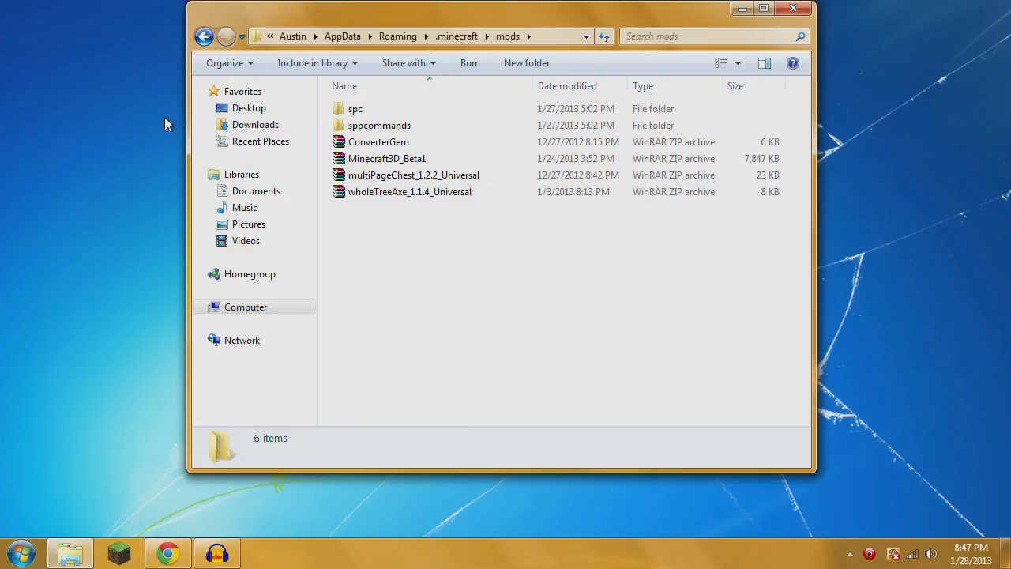
mouse_move(463, 237)
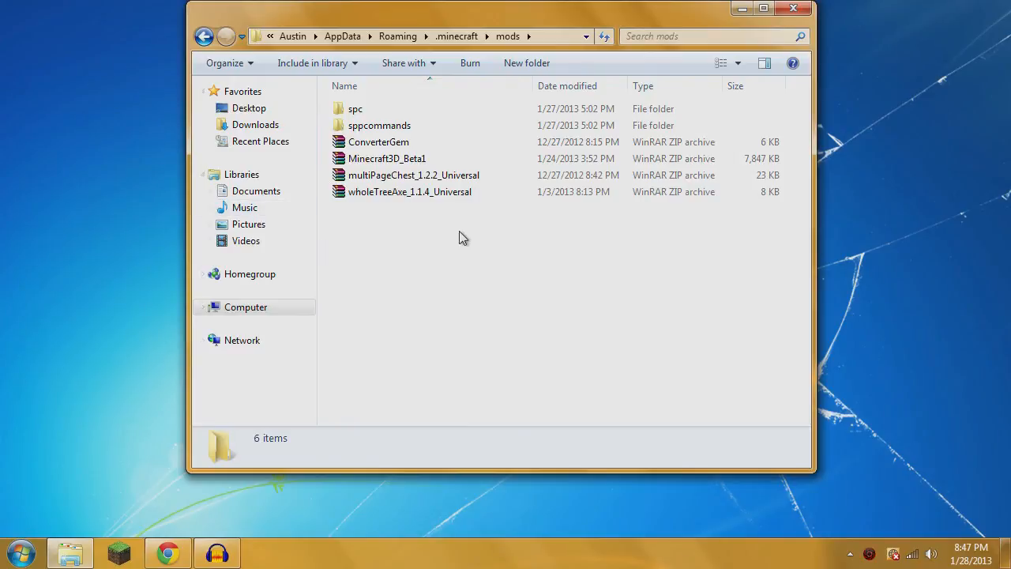
mouse_move(468, 209)
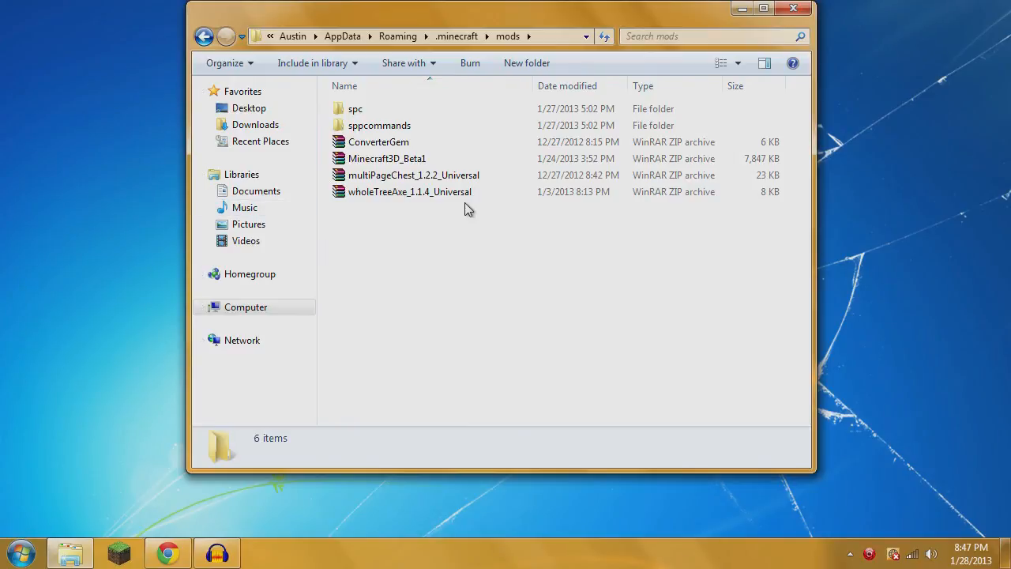